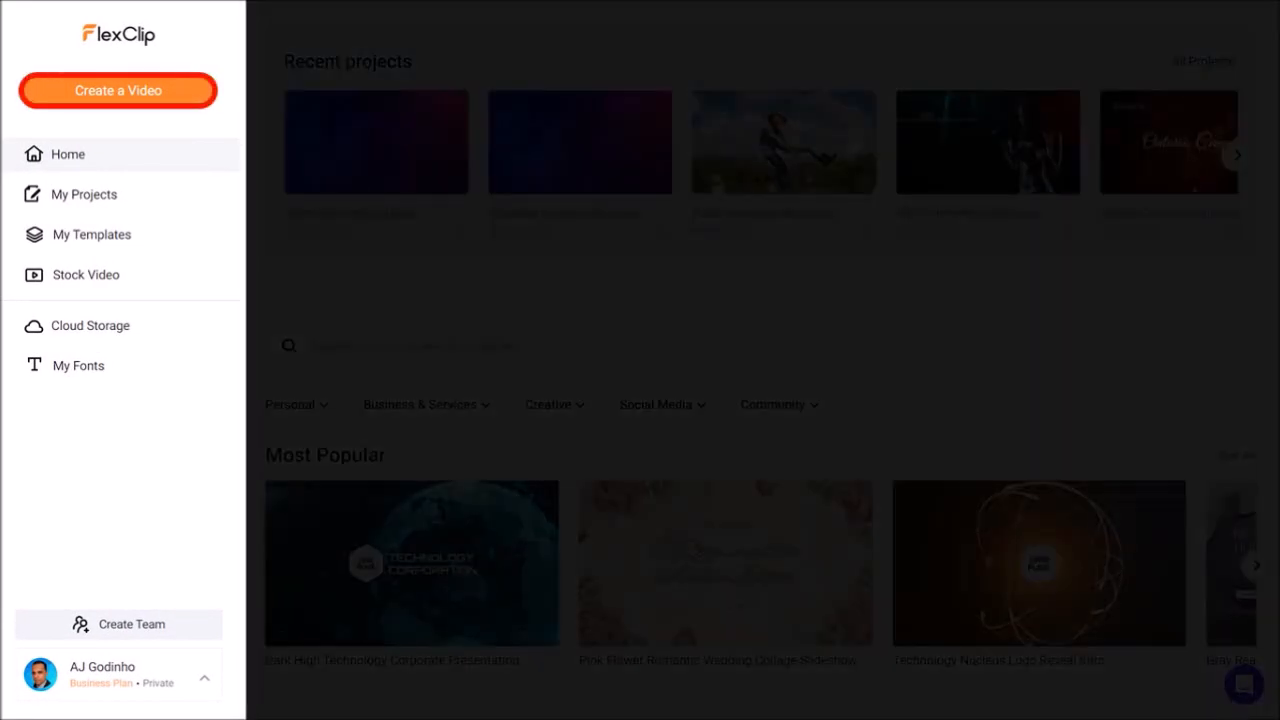
- Create a new blank 16:9 video project in Timeline Mode
left_click(118, 90)
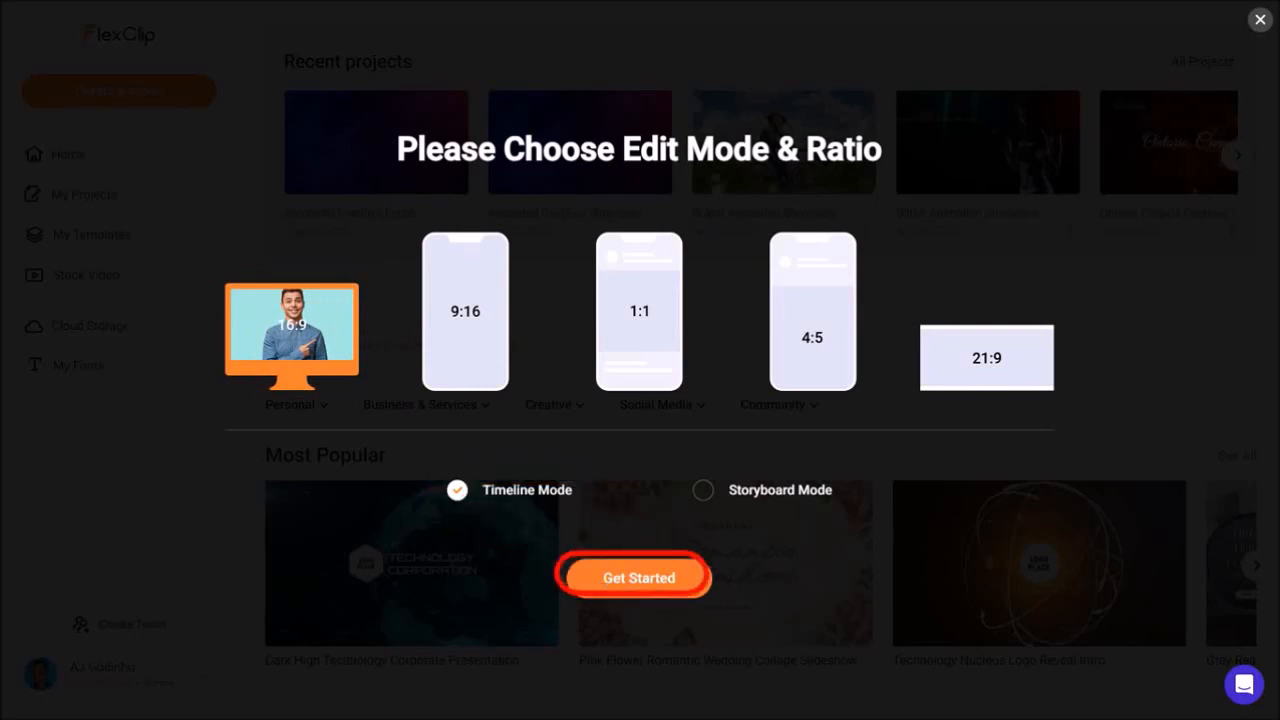
left_click(634, 577)
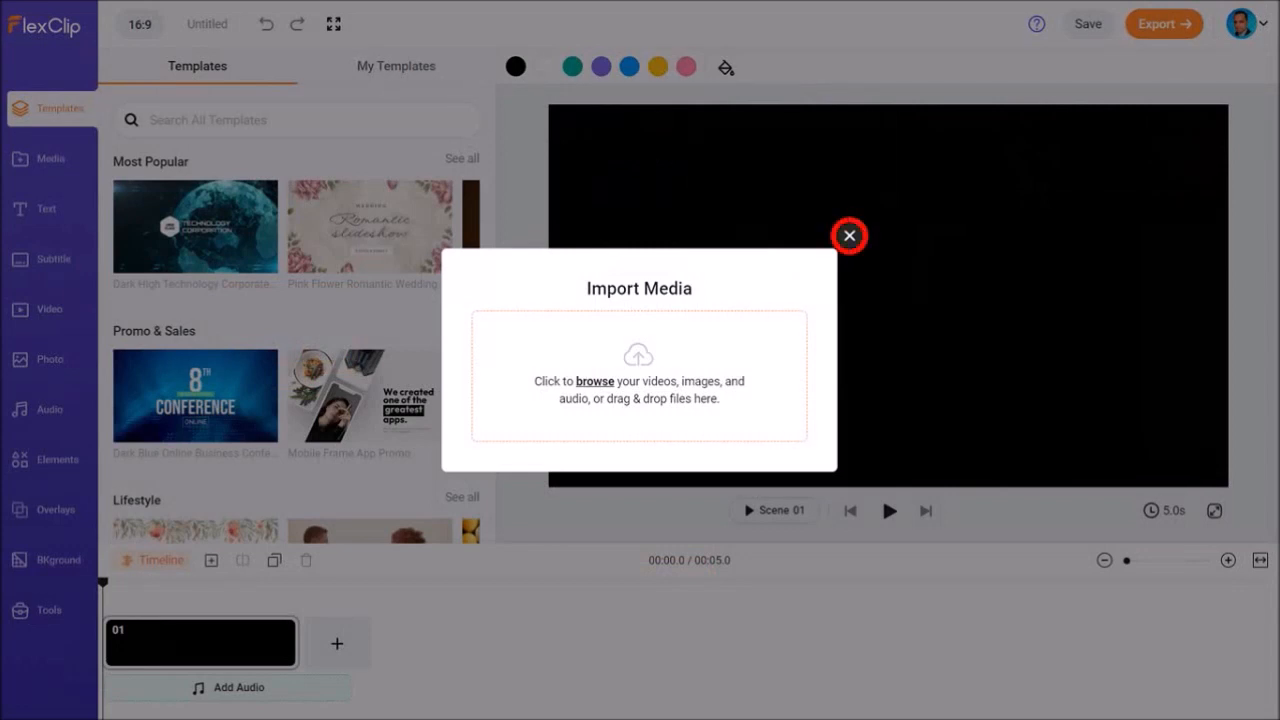
- Dismiss the import prompt and browse all Background stock videos
left_click(848, 236)
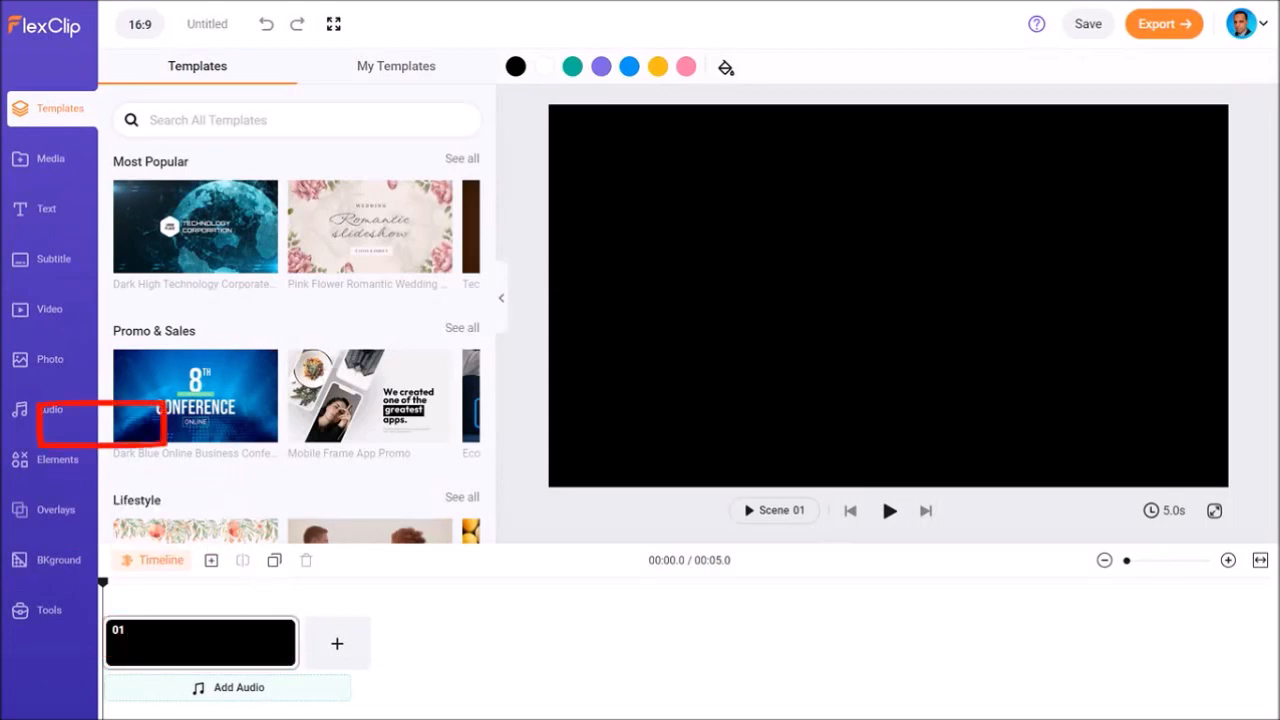
left_click(48, 308)
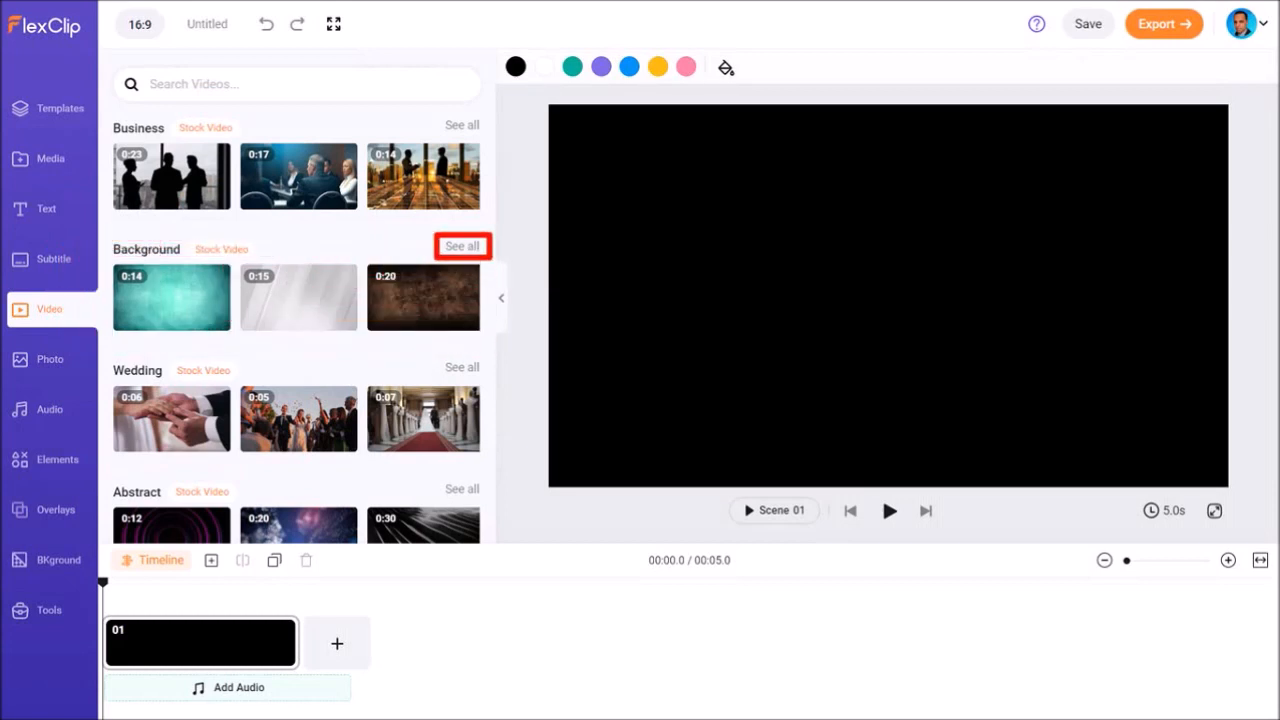
left_click(462, 246)
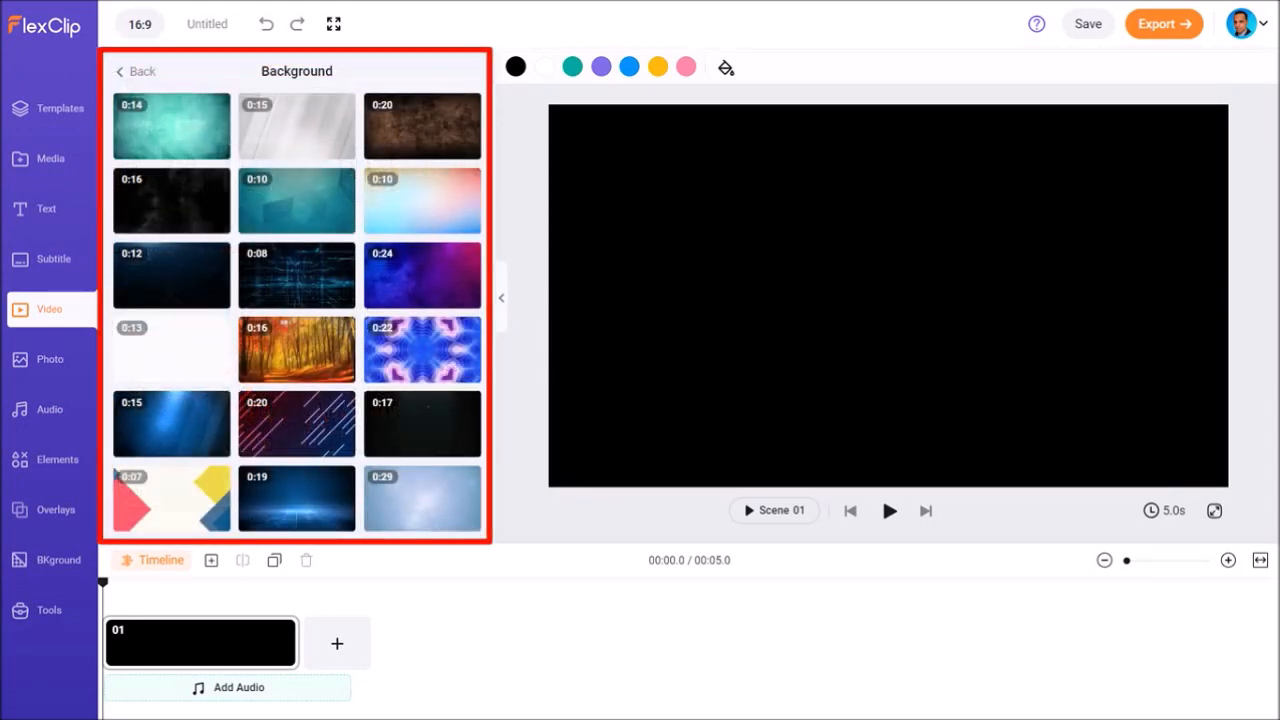
scroll("down", 3)
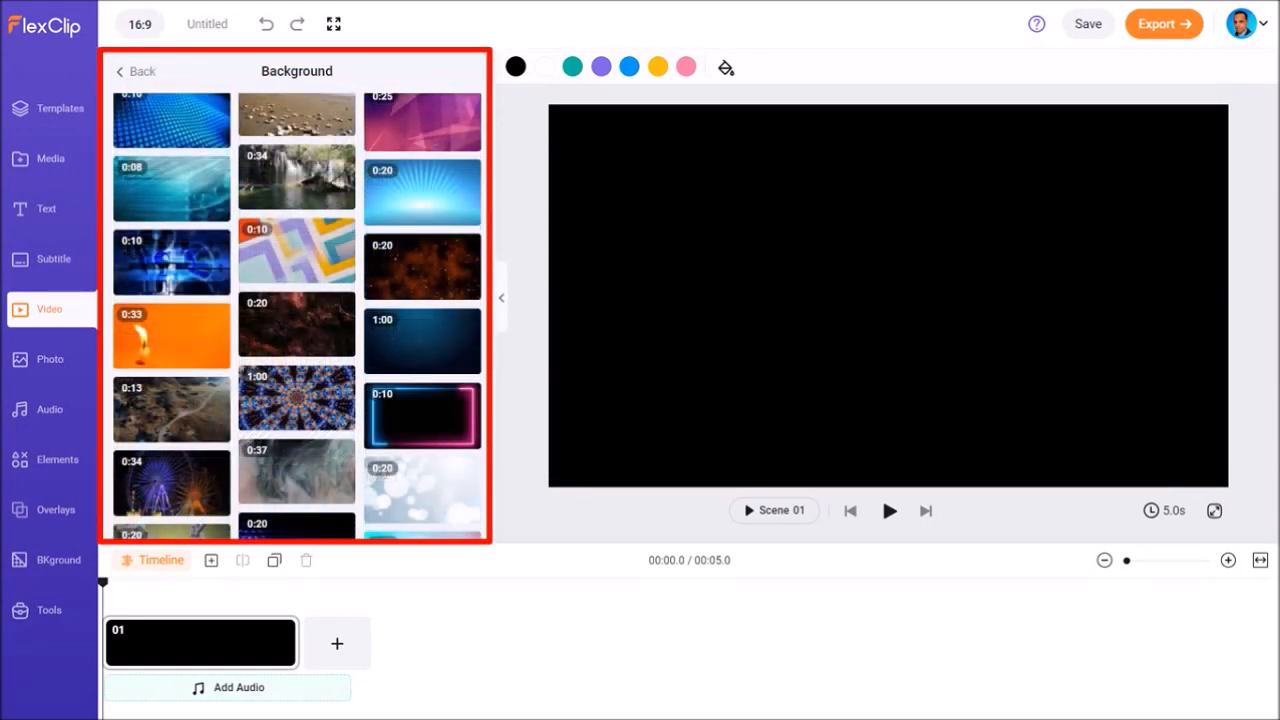
mouse_move(422, 265)
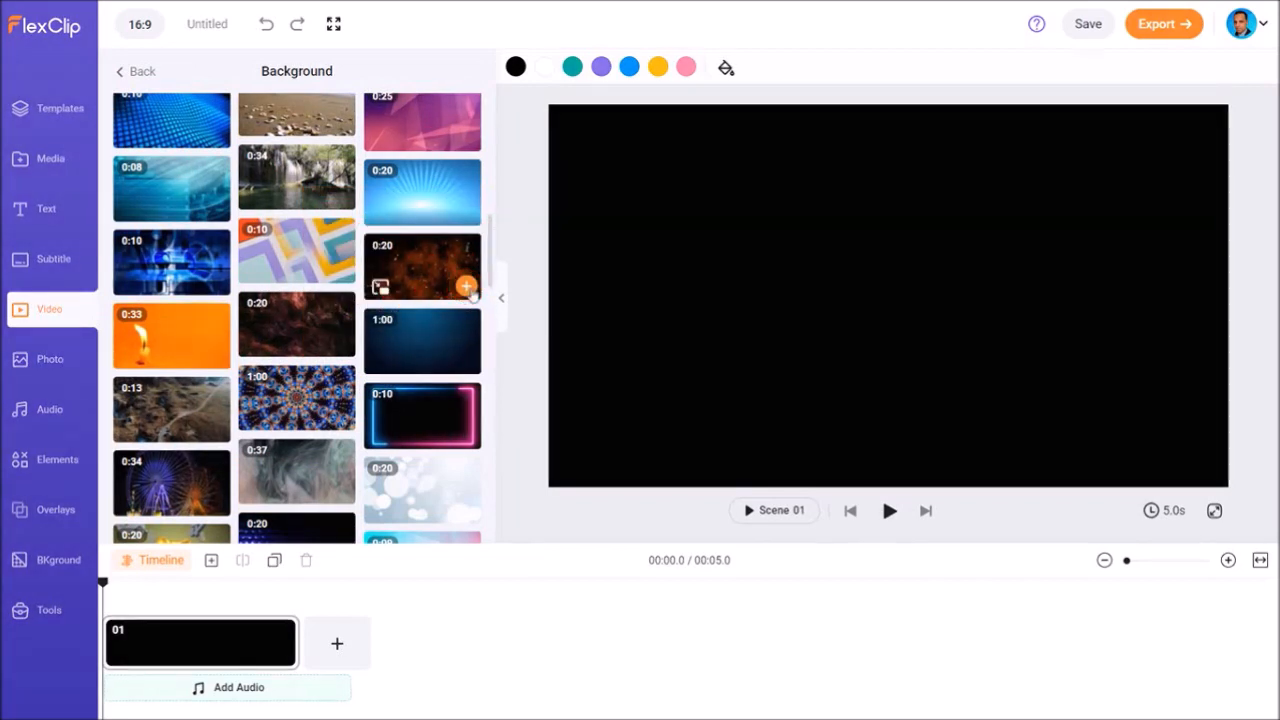
- Add the orange fiery sparks clip to Scene 01, shorten it to 4 seconds, and zoom the timeline
left_click(466, 287)
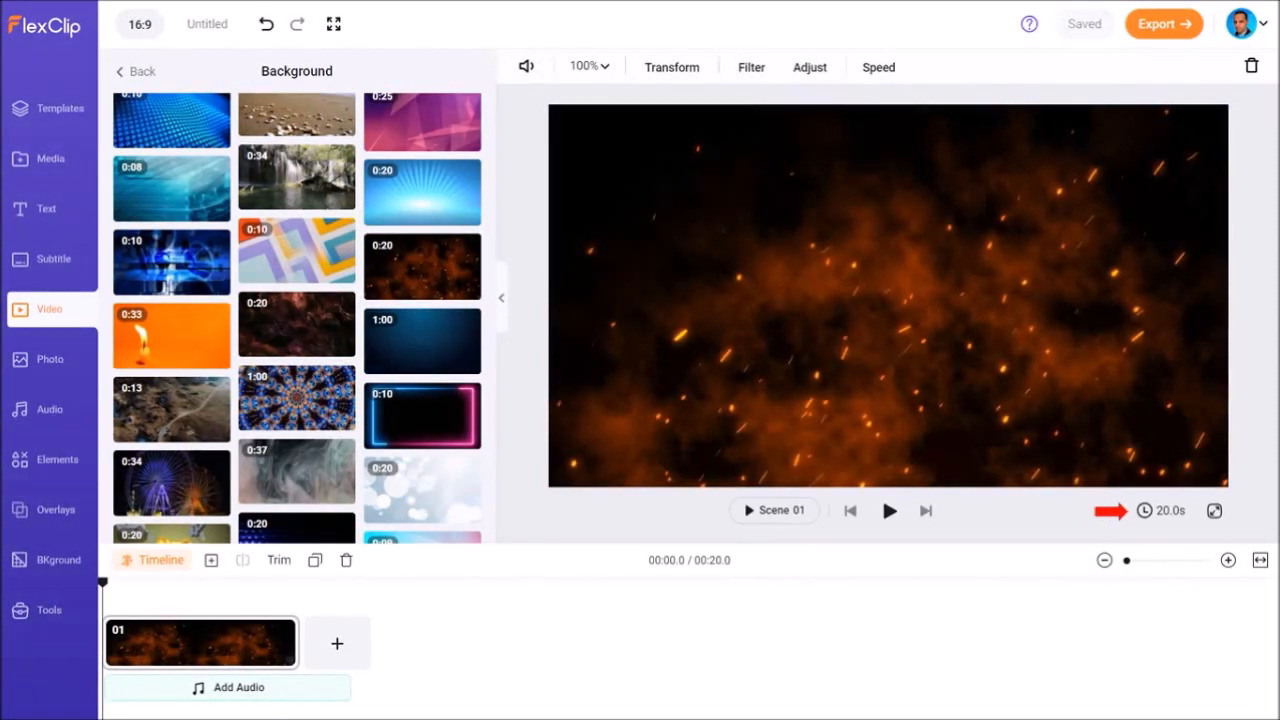
left_click(1160, 511)
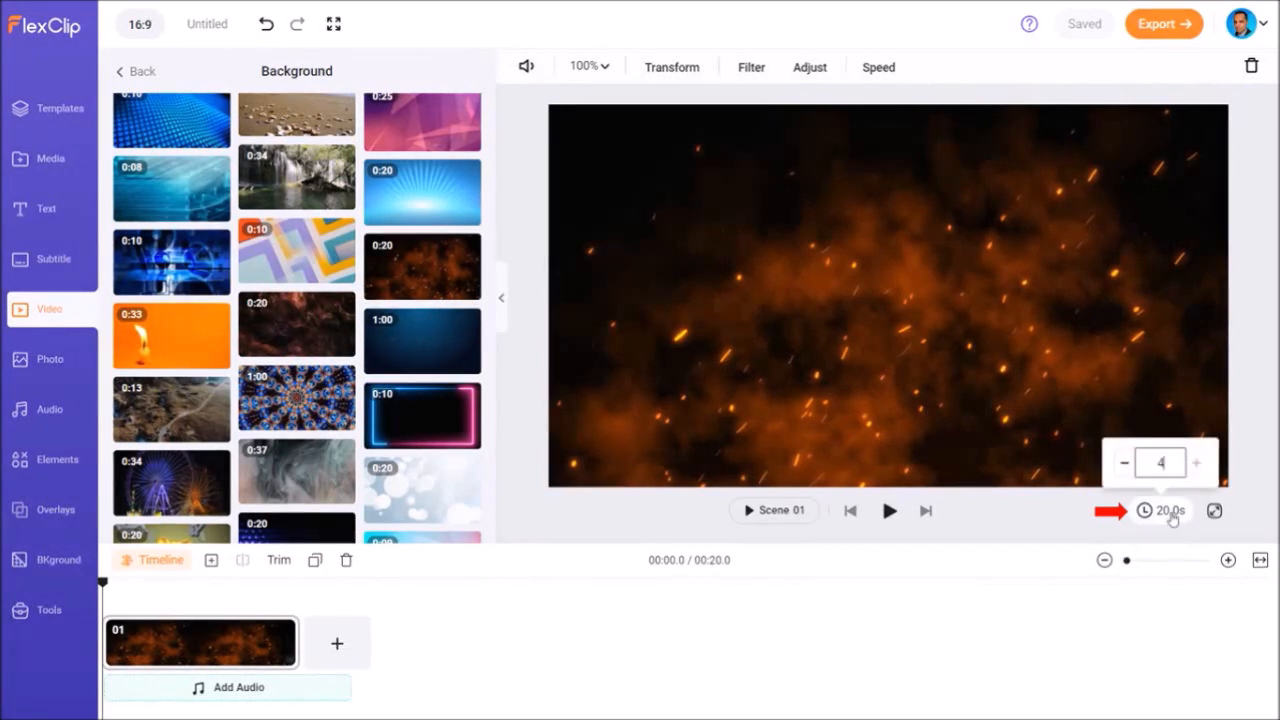
left_click(1124, 462)
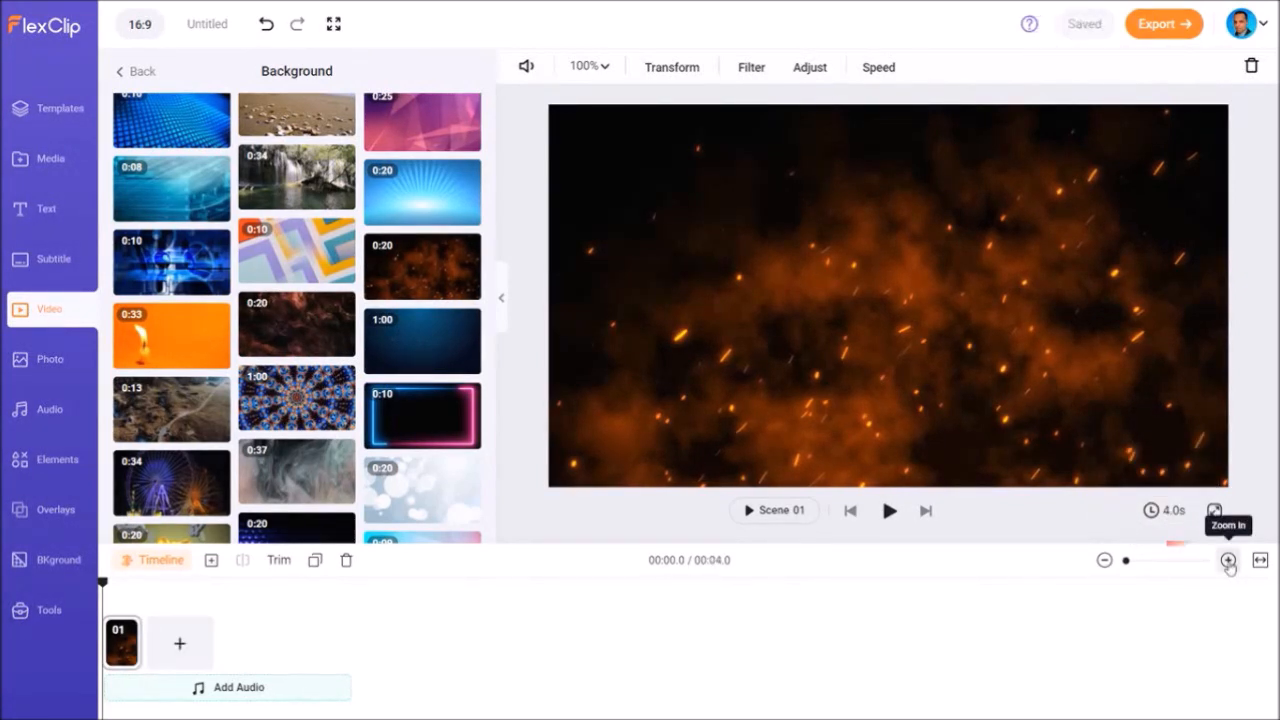
left_click(1228, 560)
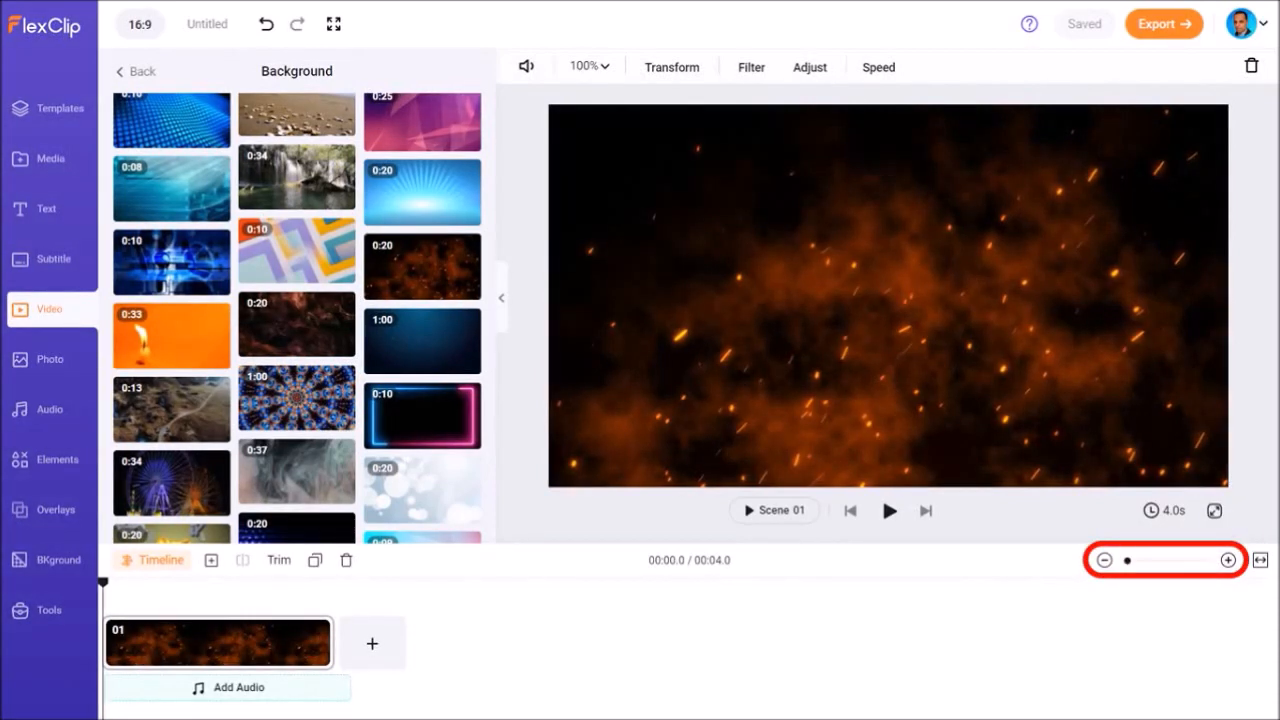
- Add a Basic Text title reading 'Ontario, Canada' to Scene 01
left_click(46, 209)
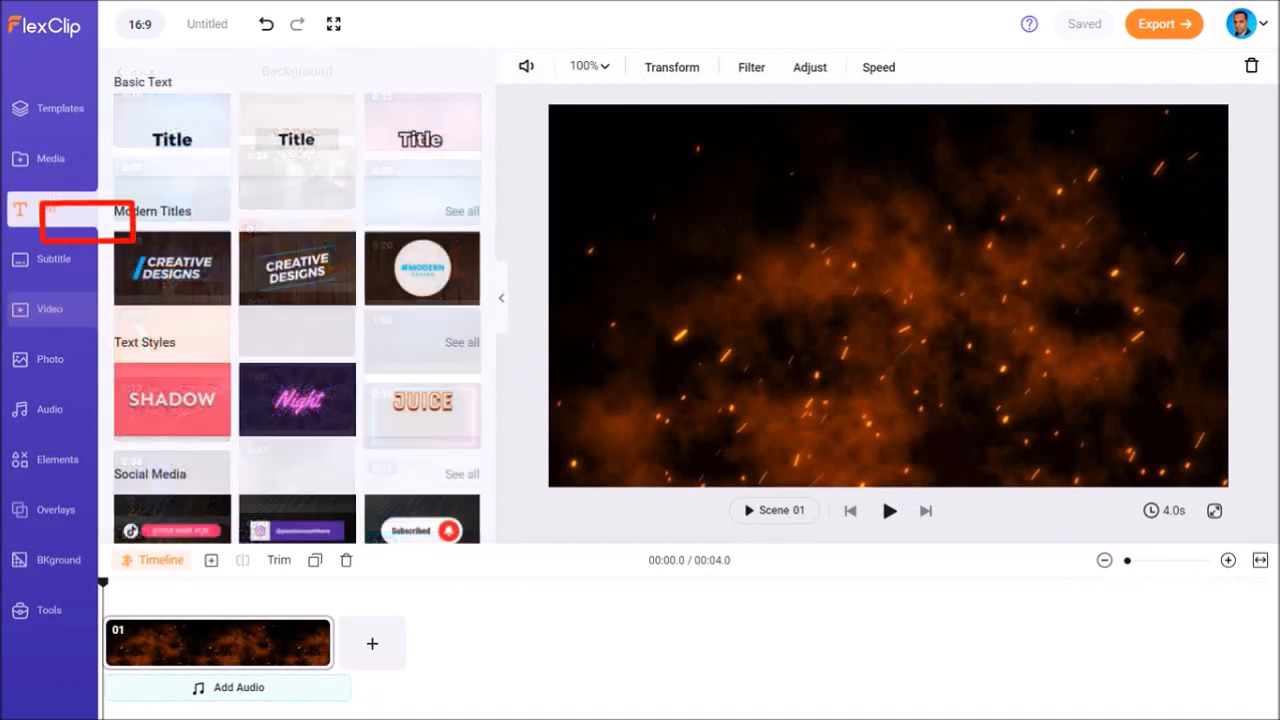
left_click(45, 209)
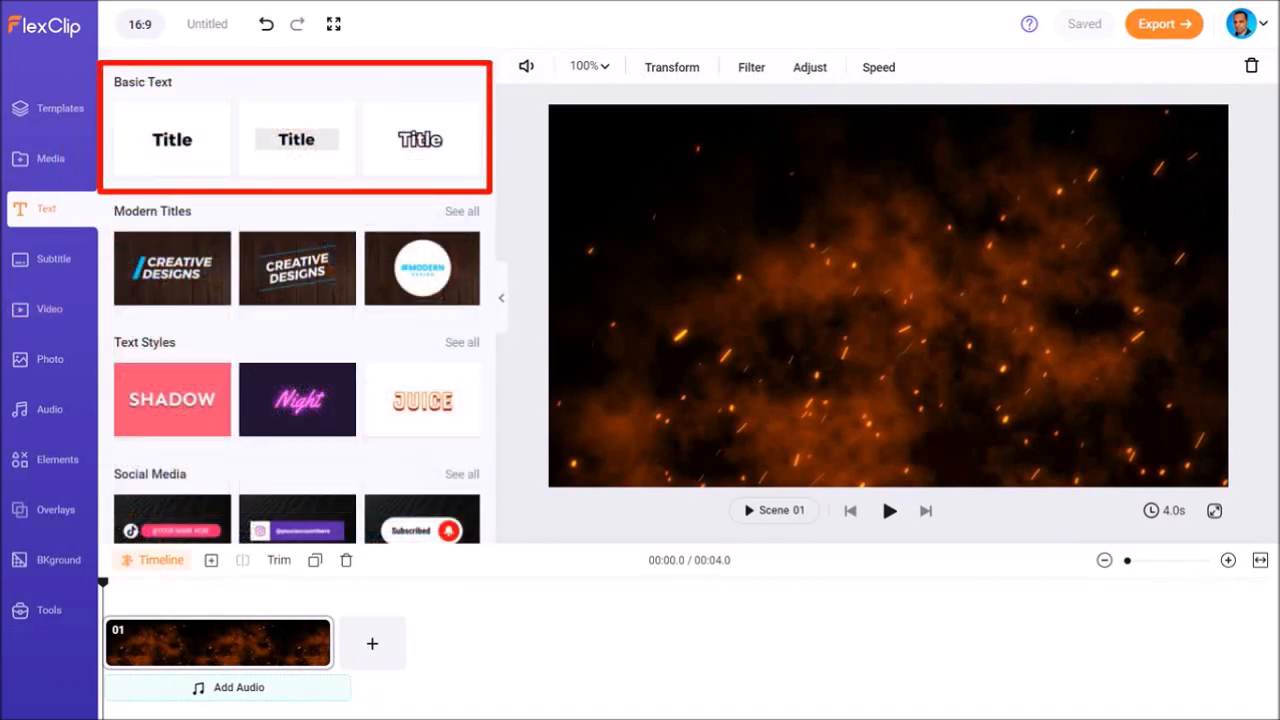
left_click(171, 139)
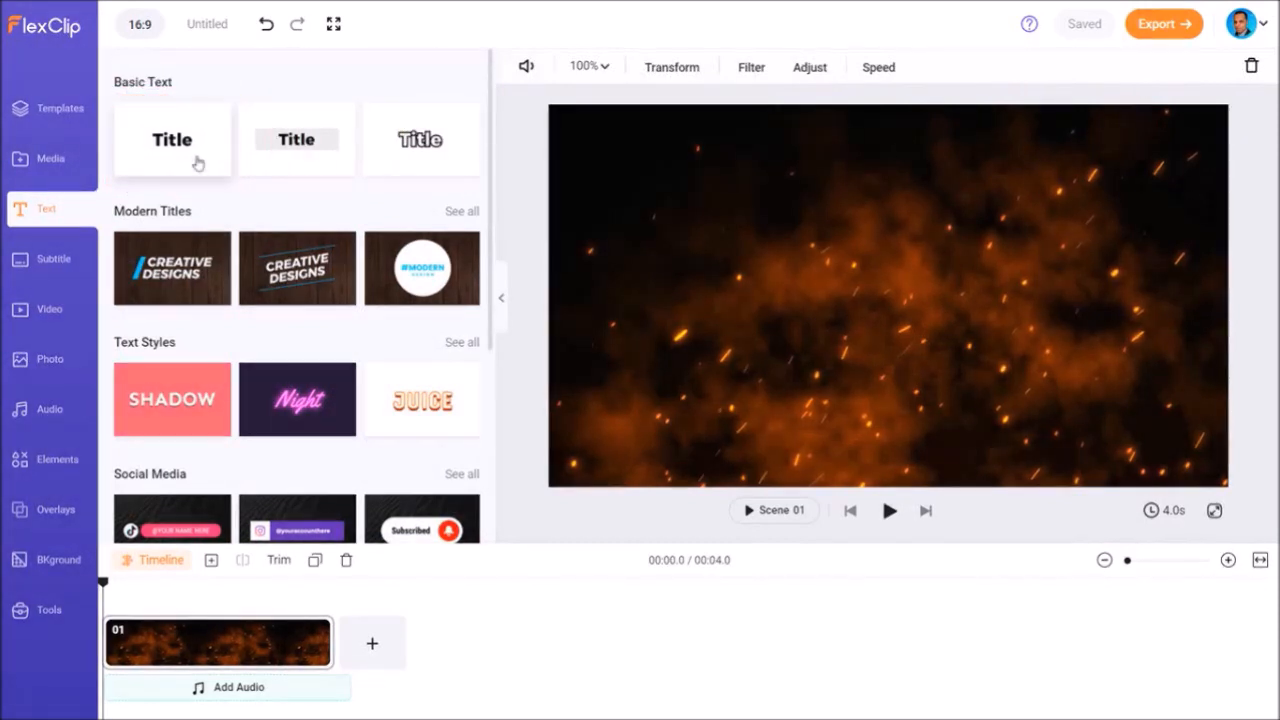
left_click(172, 139)
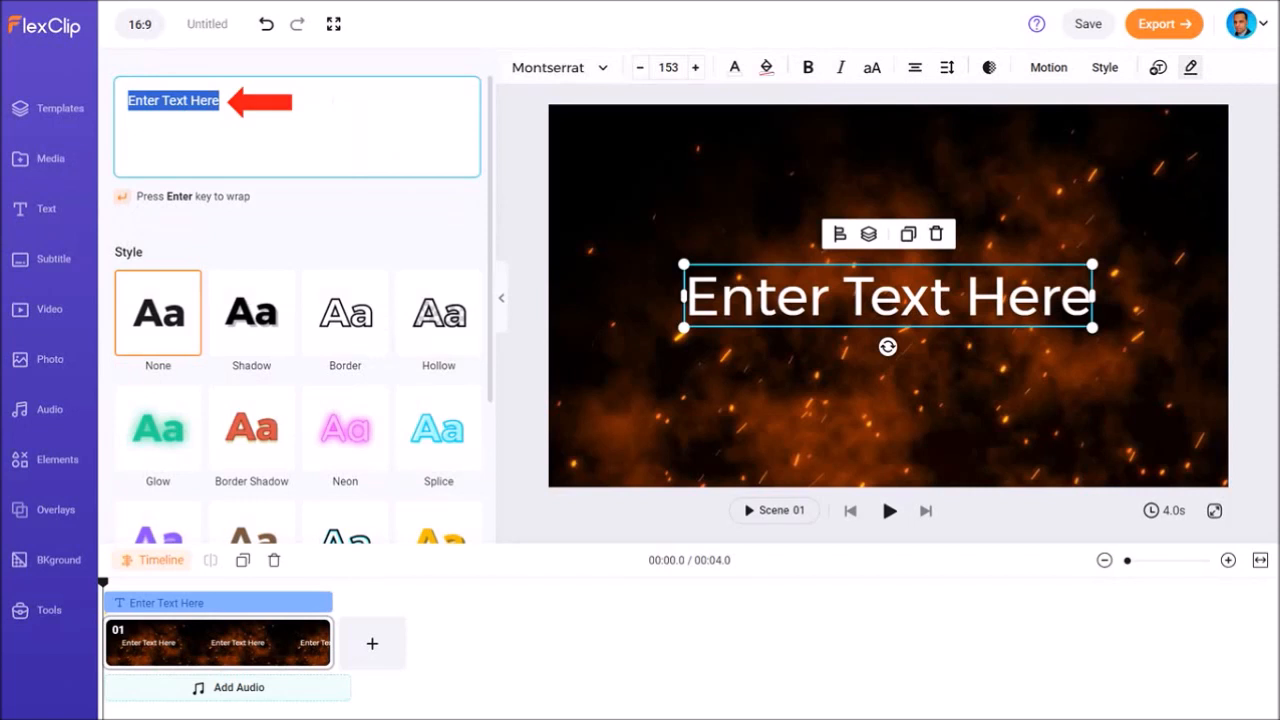
type("Ontario, Canad")
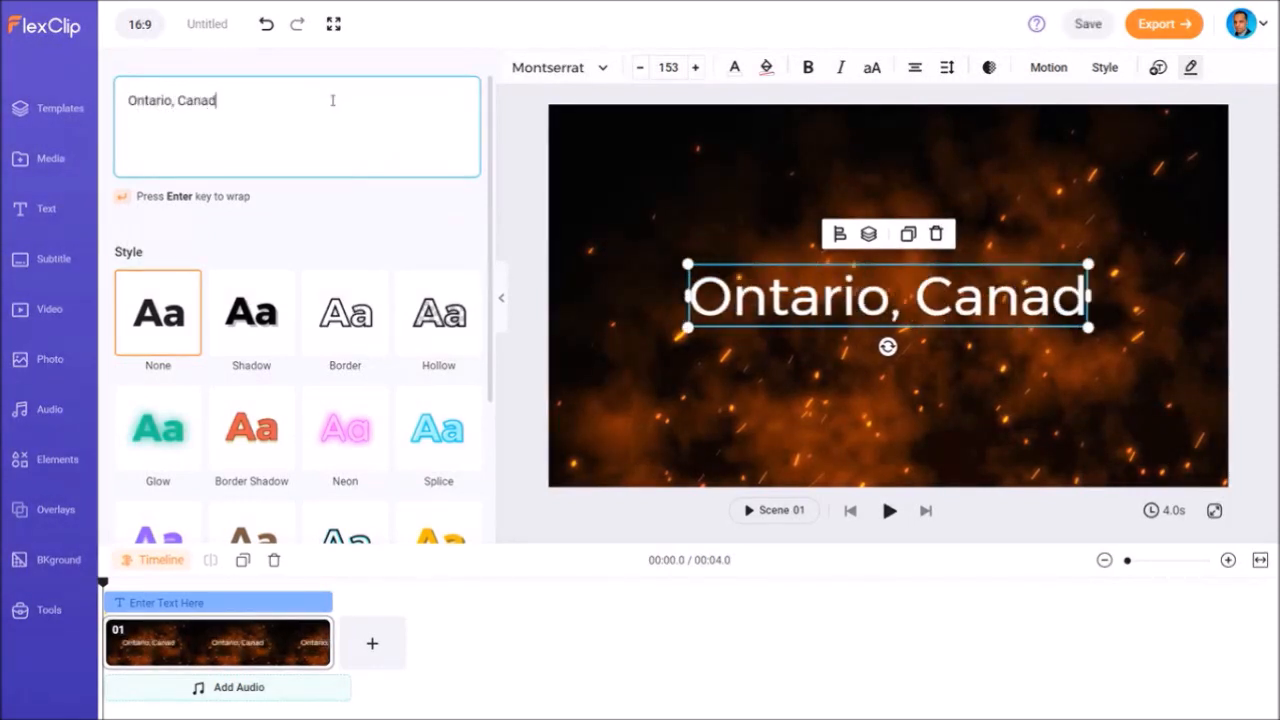
type("a")
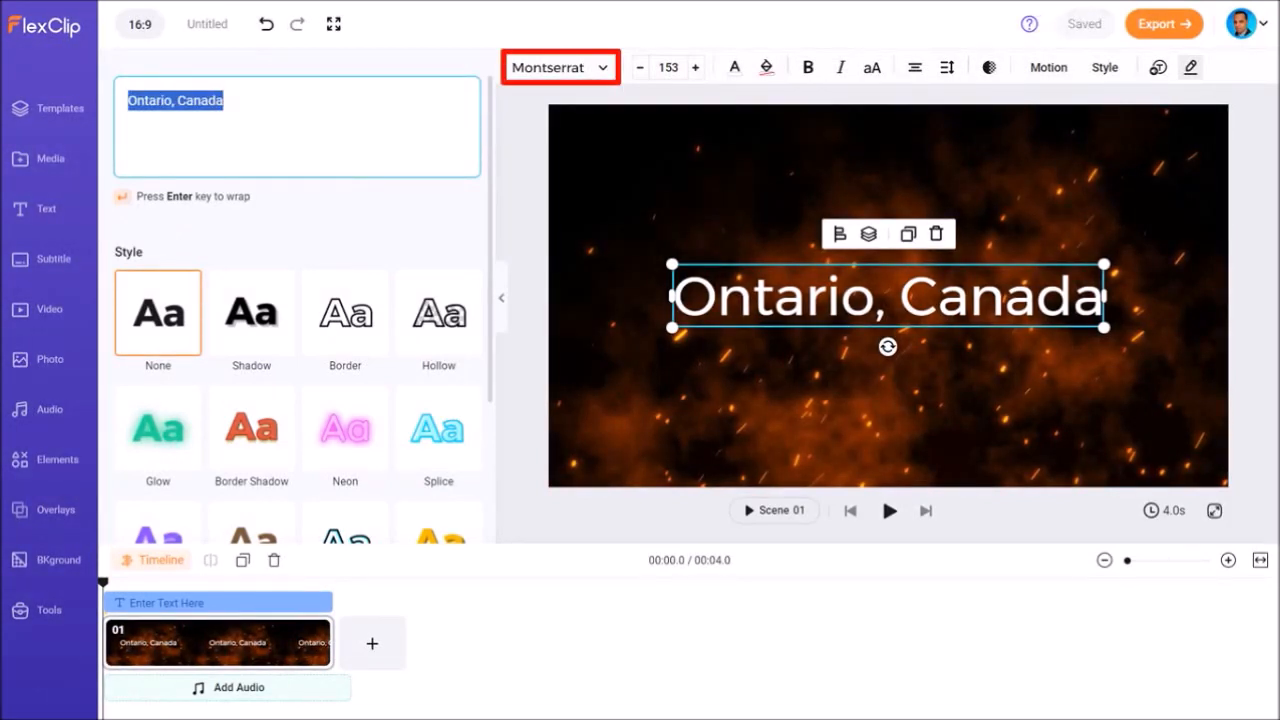
- Switch the title font from Montserrat to Great Vibes script and show Motion presets
left_click(558, 67)
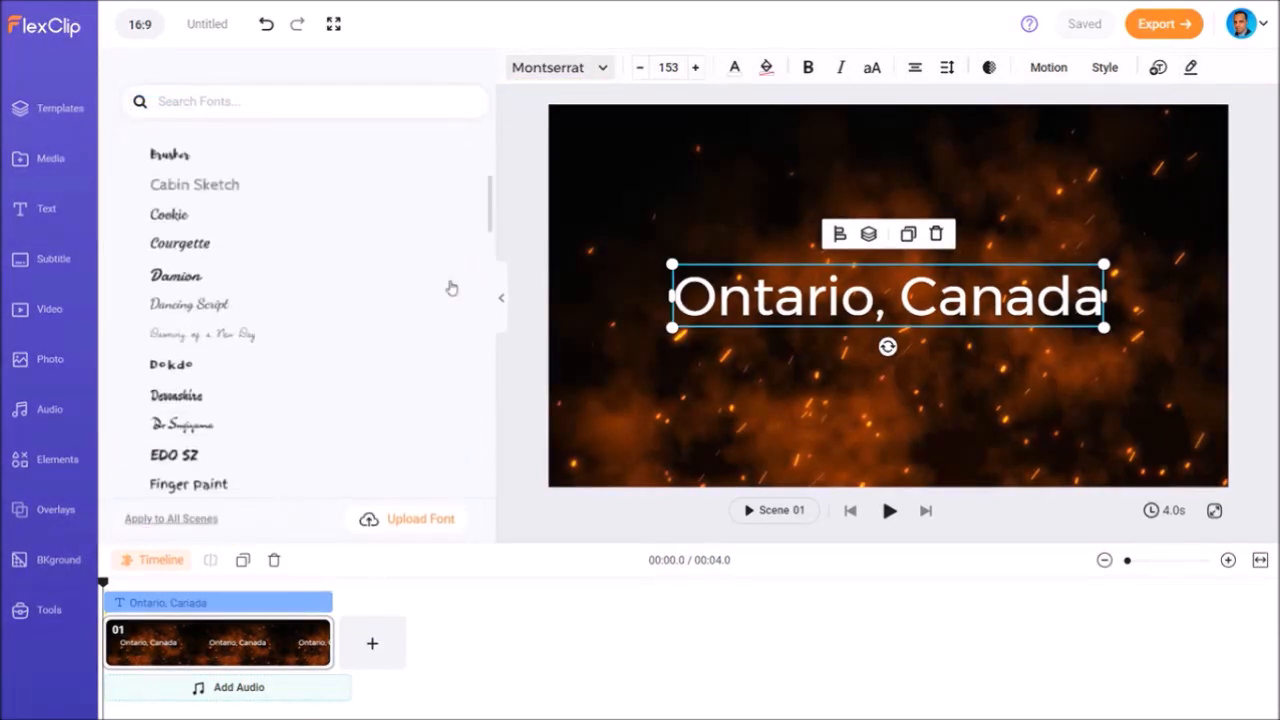
left_click(180, 470)
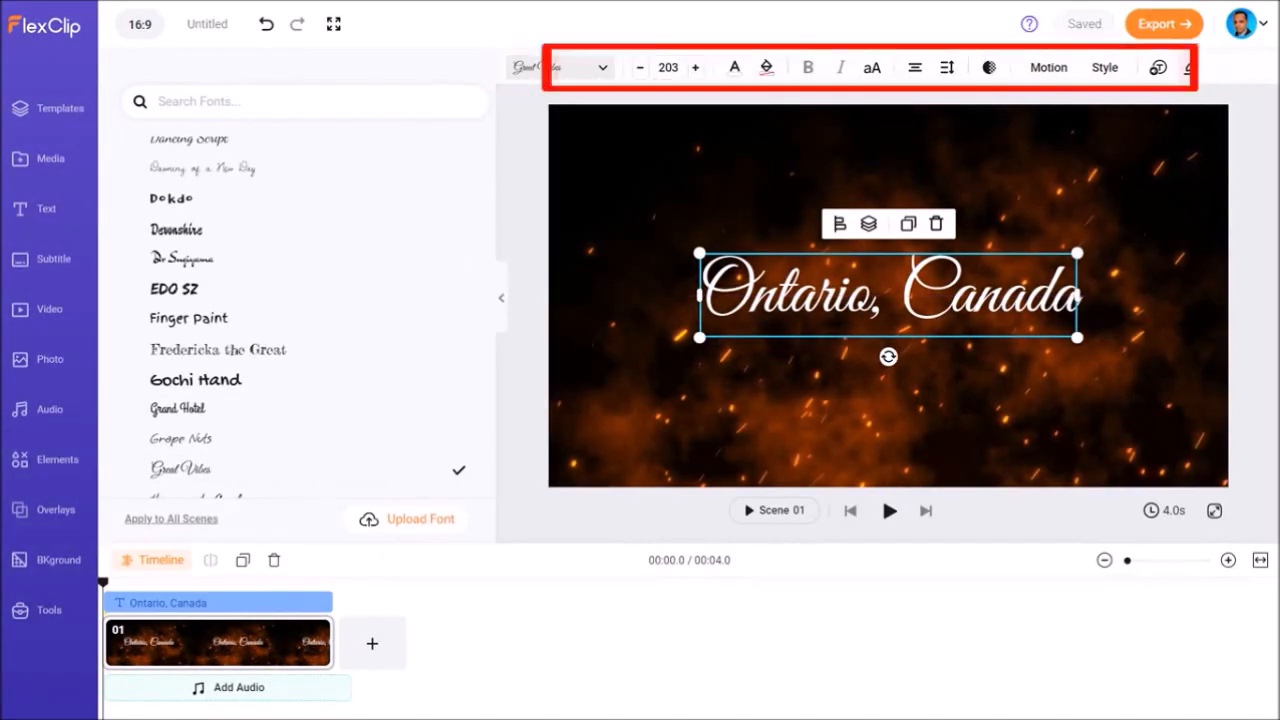
left_click(1047, 67)
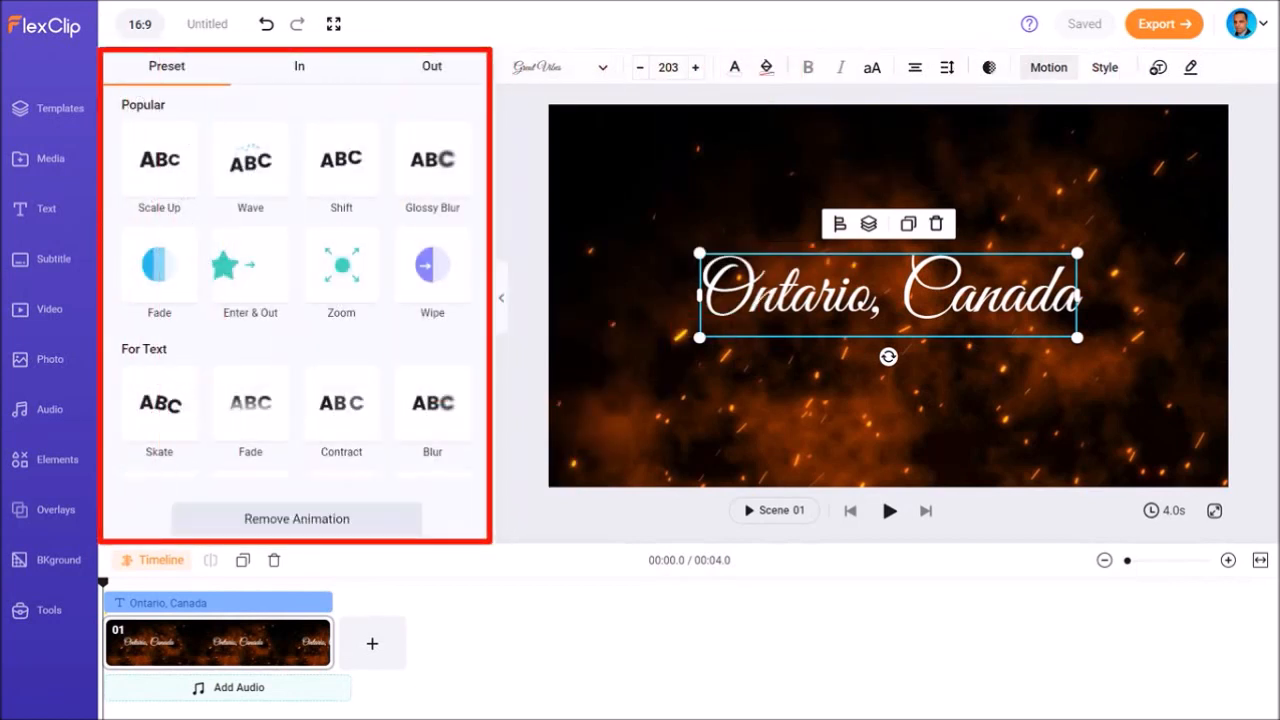
- Give the title a Glossy Blur entrance animation and preview Scene 01
left_click(298, 66)
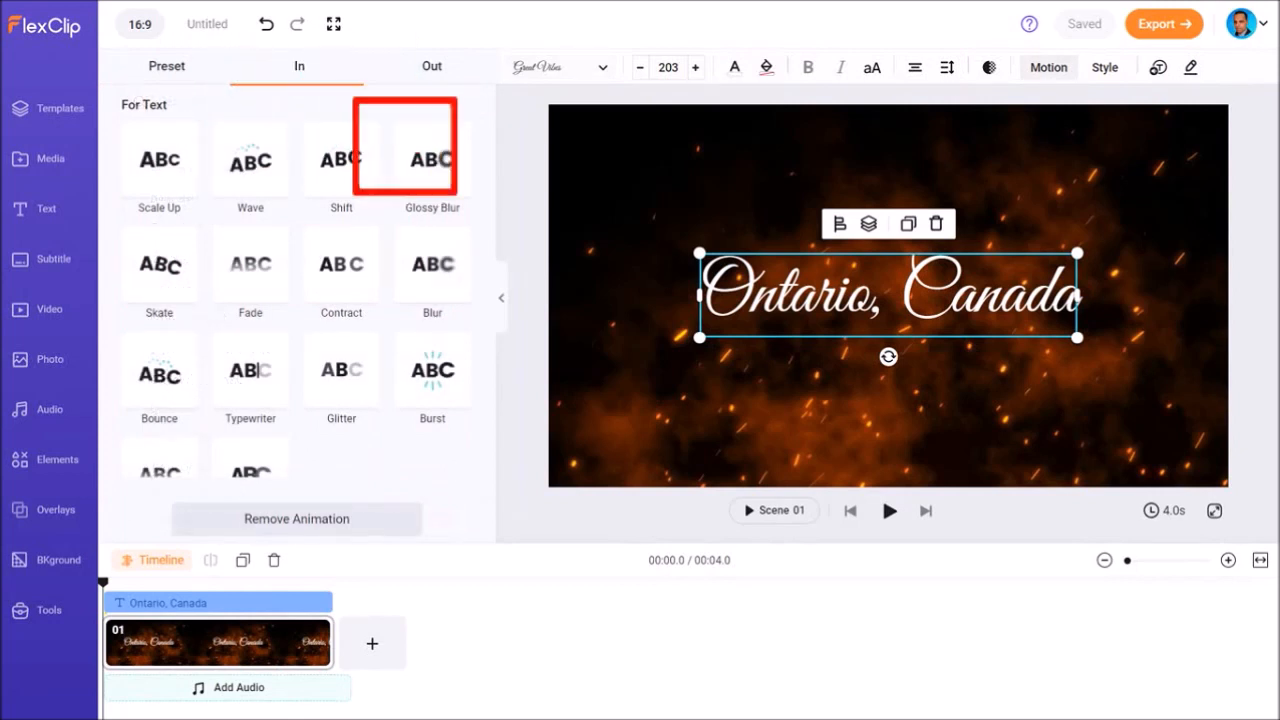
left_click(432, 160)
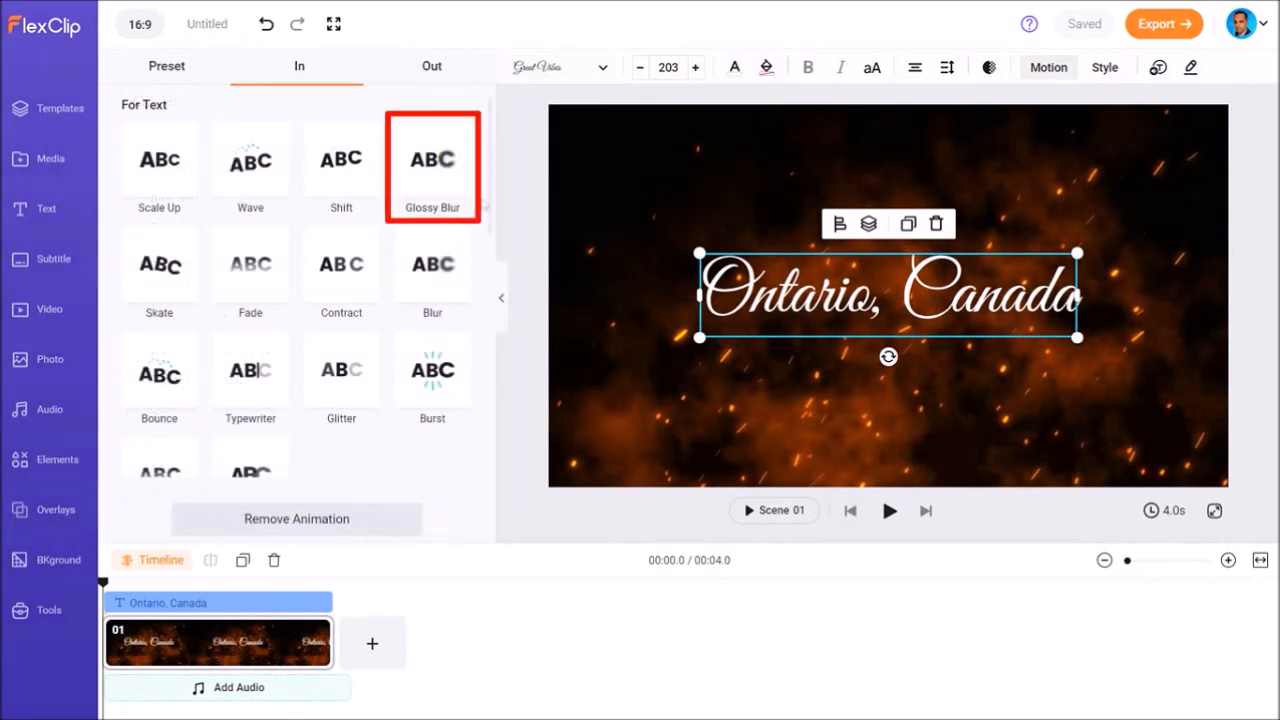
left_click(432, 160)
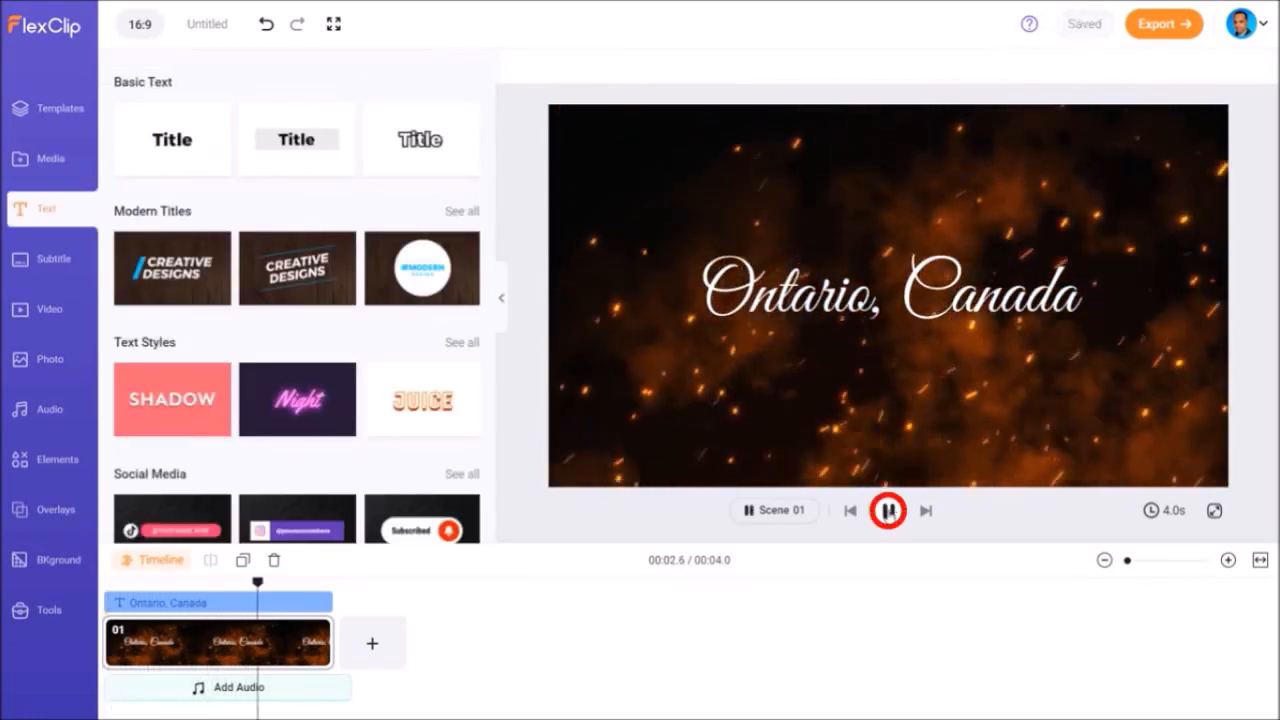
left_click(888, 293)
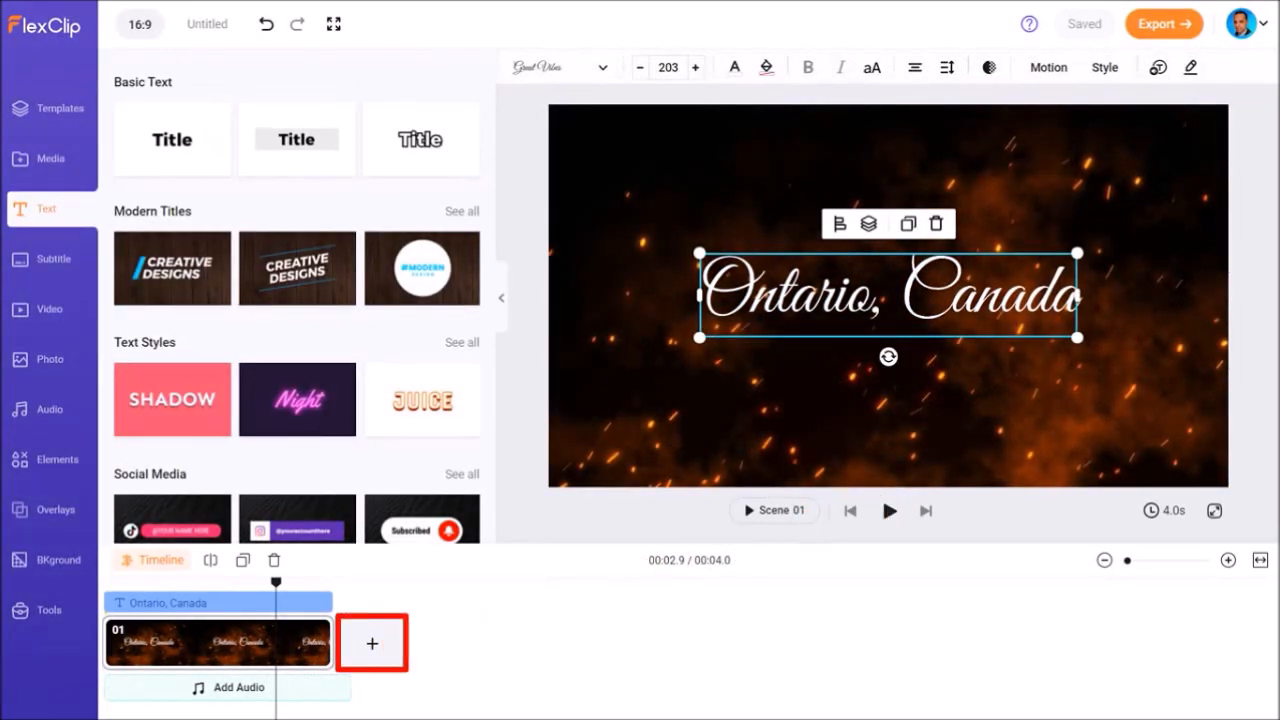
- Add Scene 02 and search stock photos for 'toronto' to fill it with the night skyline
left_click(372, 643)
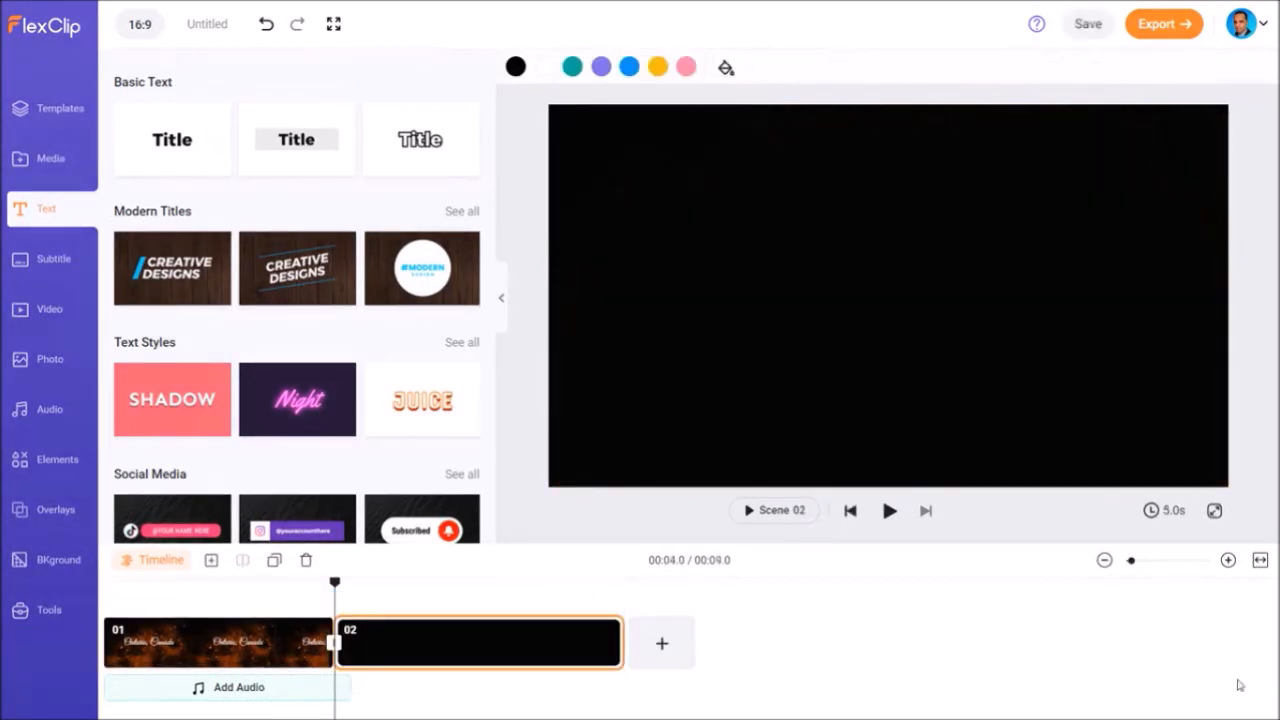
left_click(1087, 23)
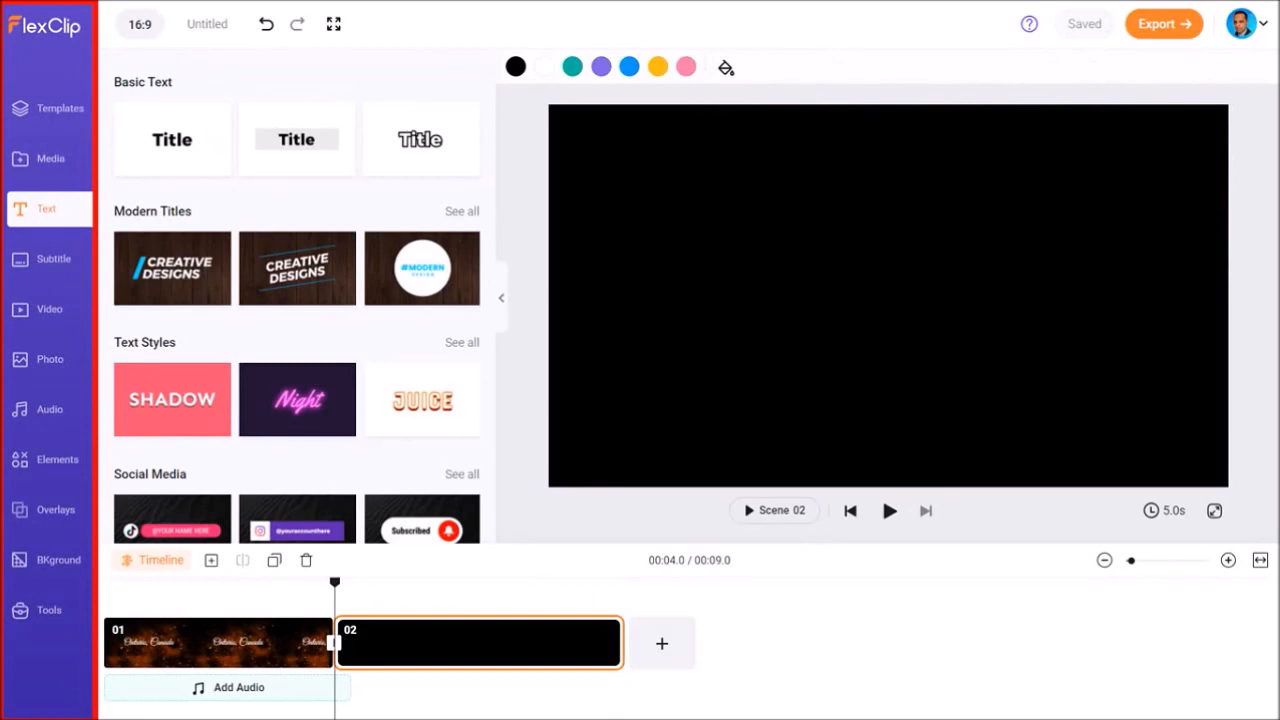
left_click(49, 359)
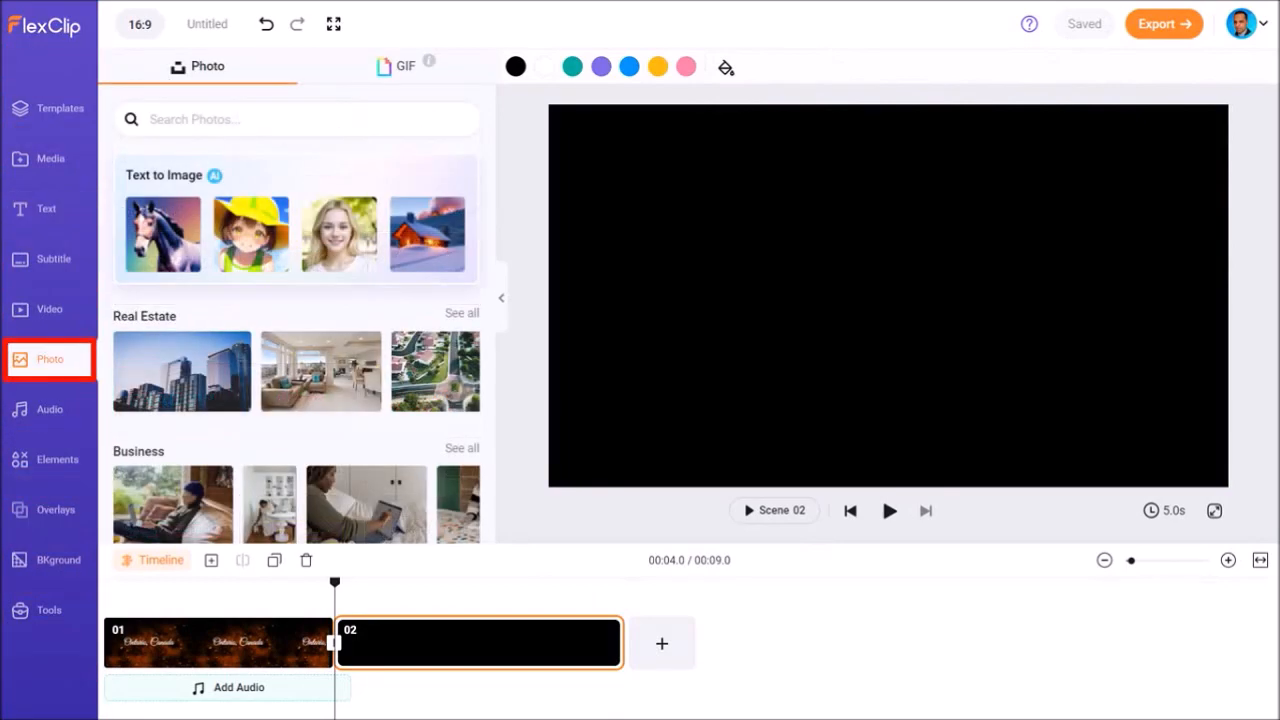
left_click(296, 119)
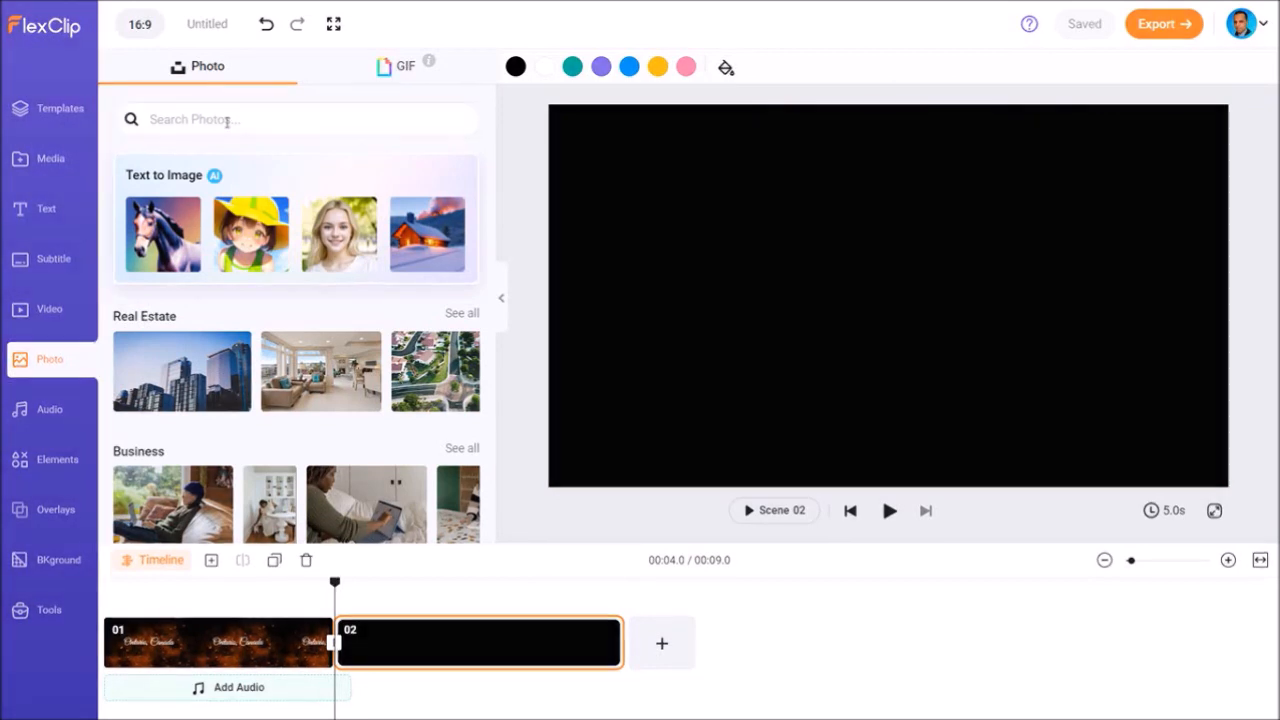
type("toronto")
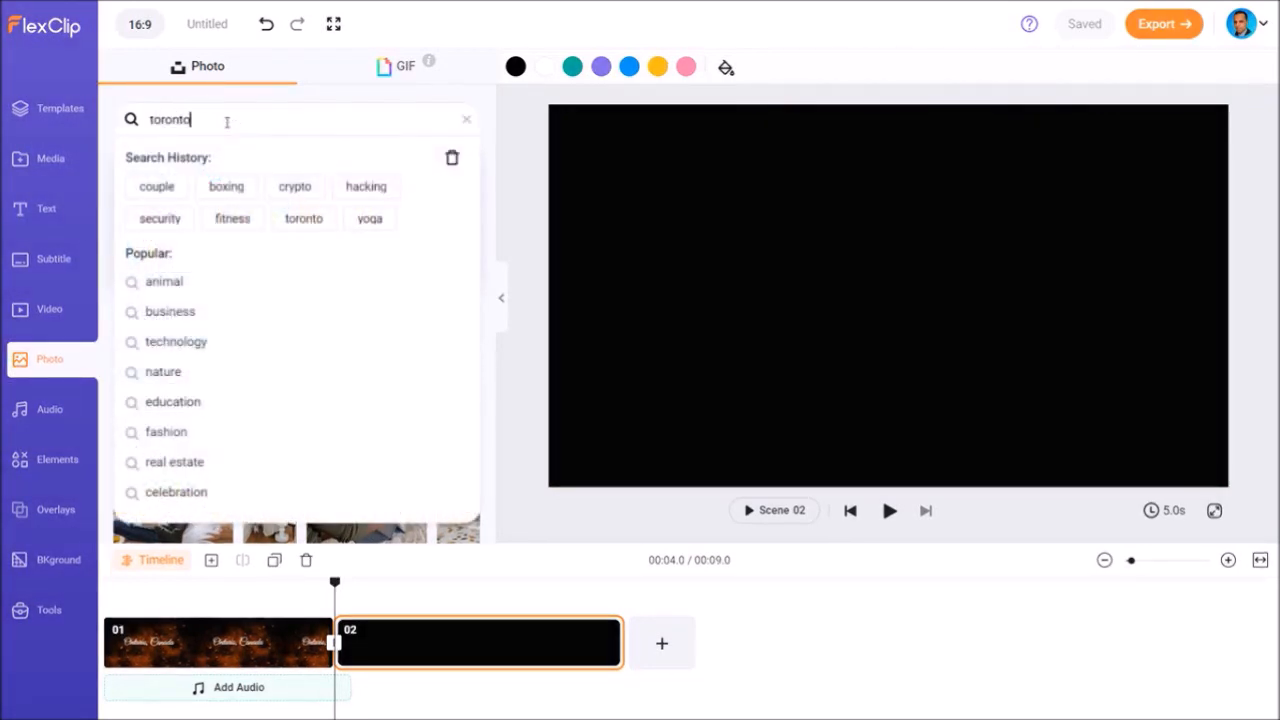
key("Enter")
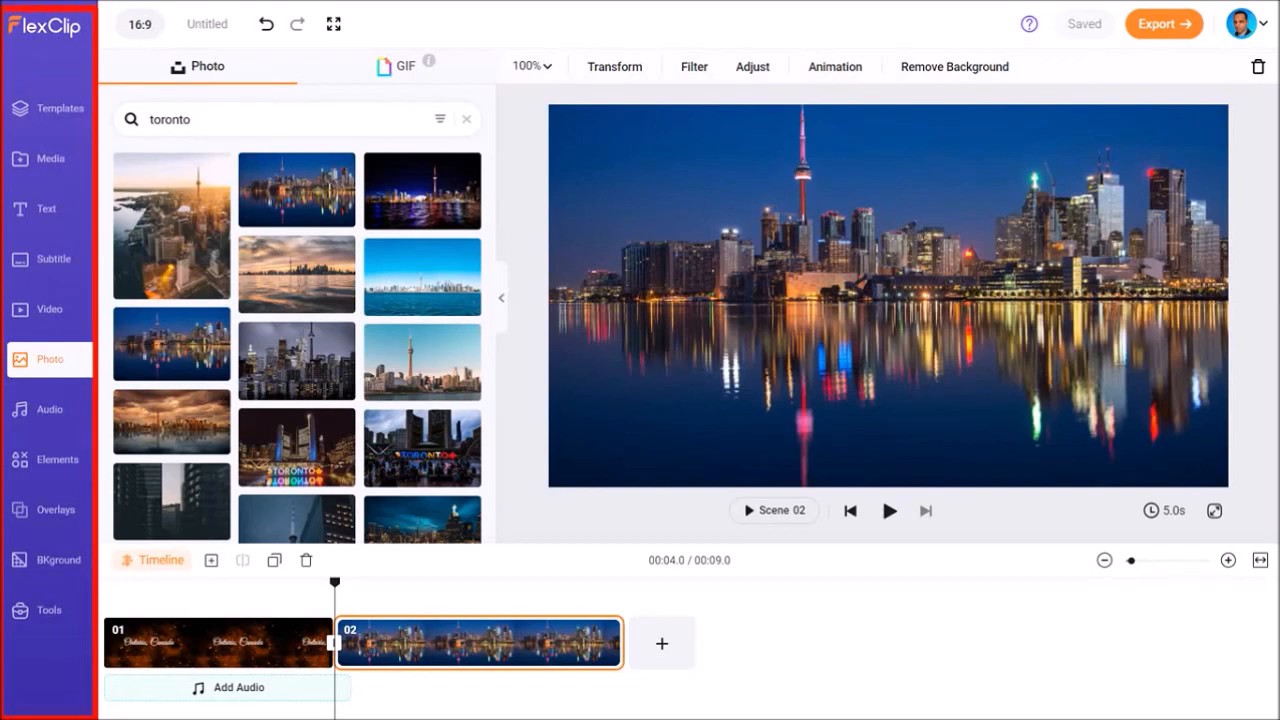
- Apply the brush reveal effect overlay to the skyline scene and preview it
left_click(48, 509)
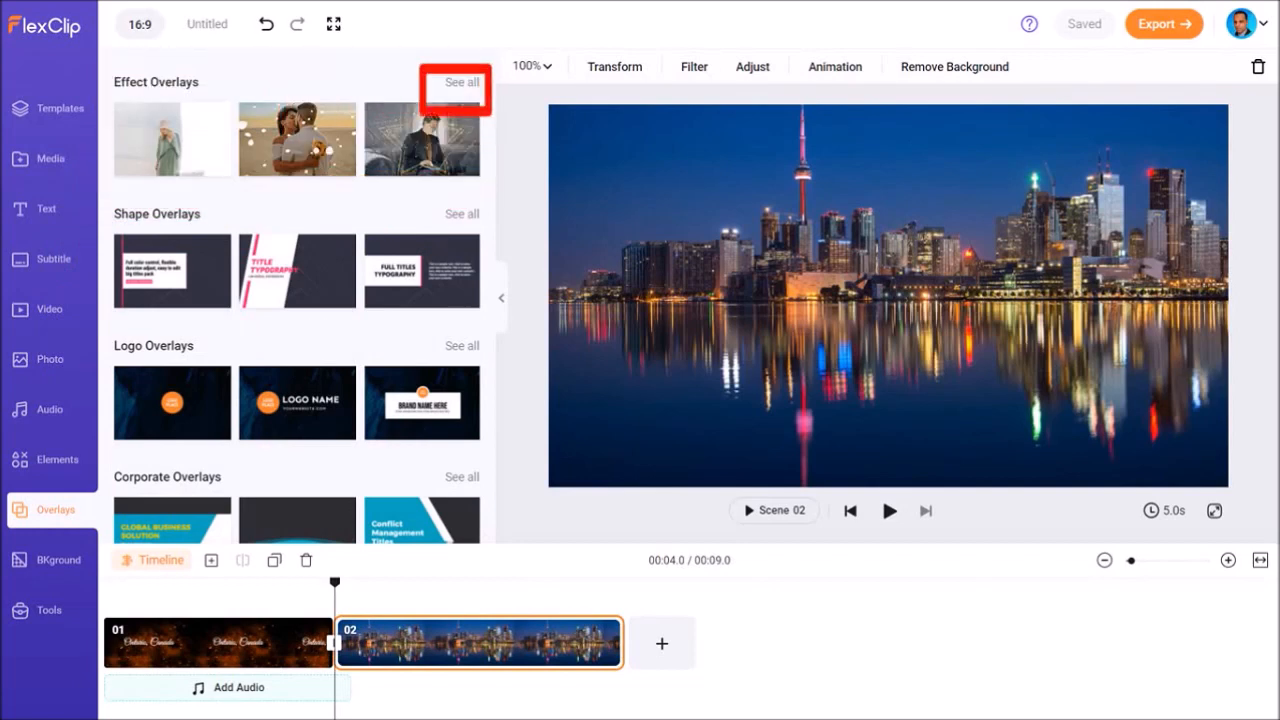
left_click(461, 82)
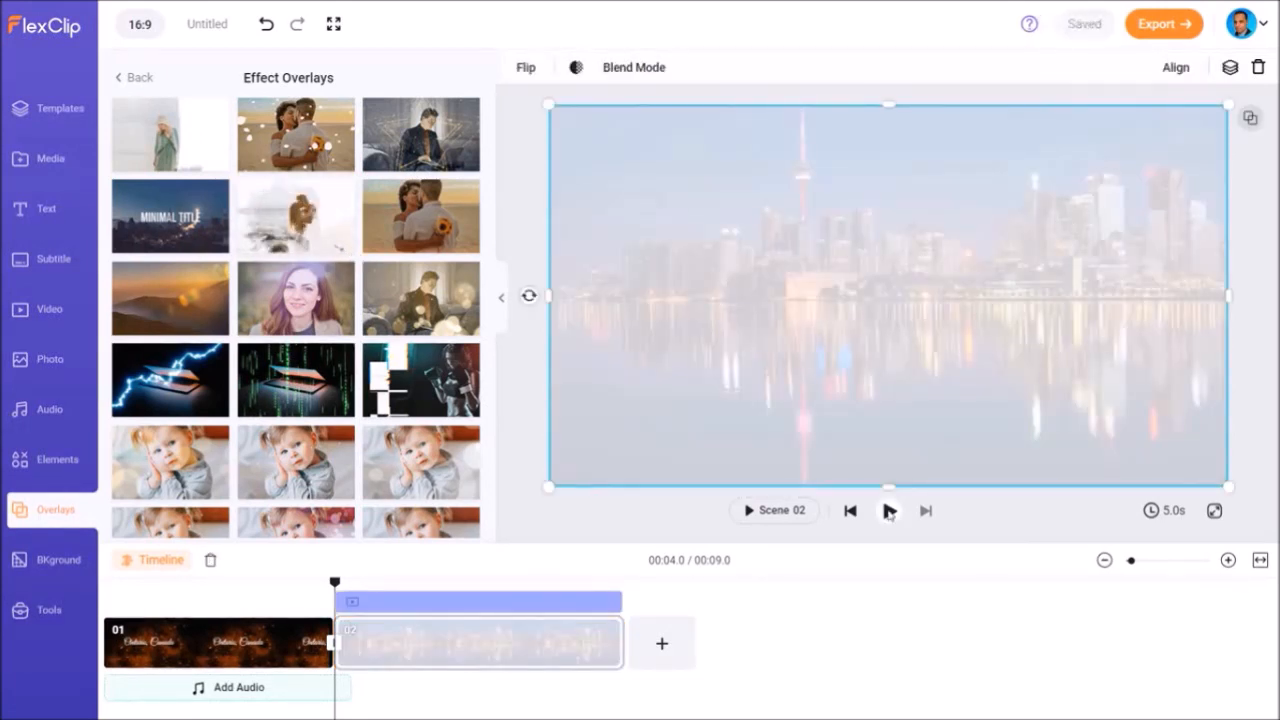
left_click(887, 510)
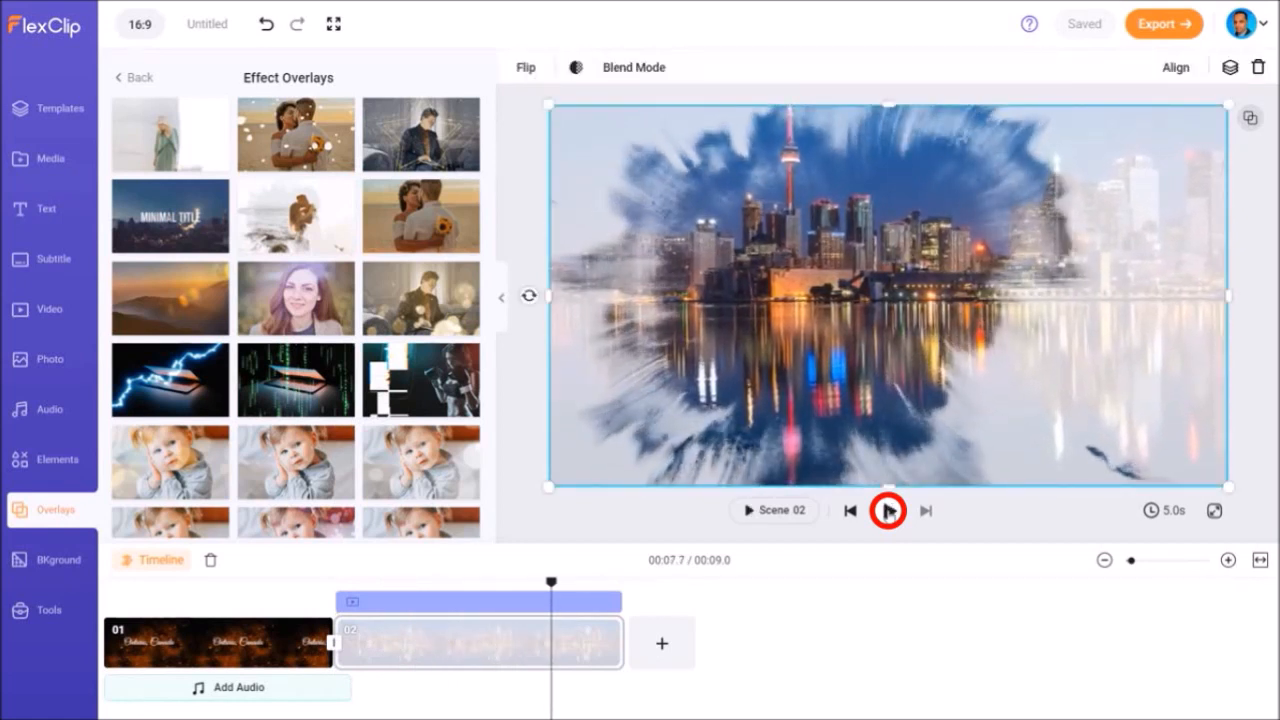
- Duplicate Scene 02 into Scene 03 and pick the lit TORONTO sign photo
right_click(480, 643)
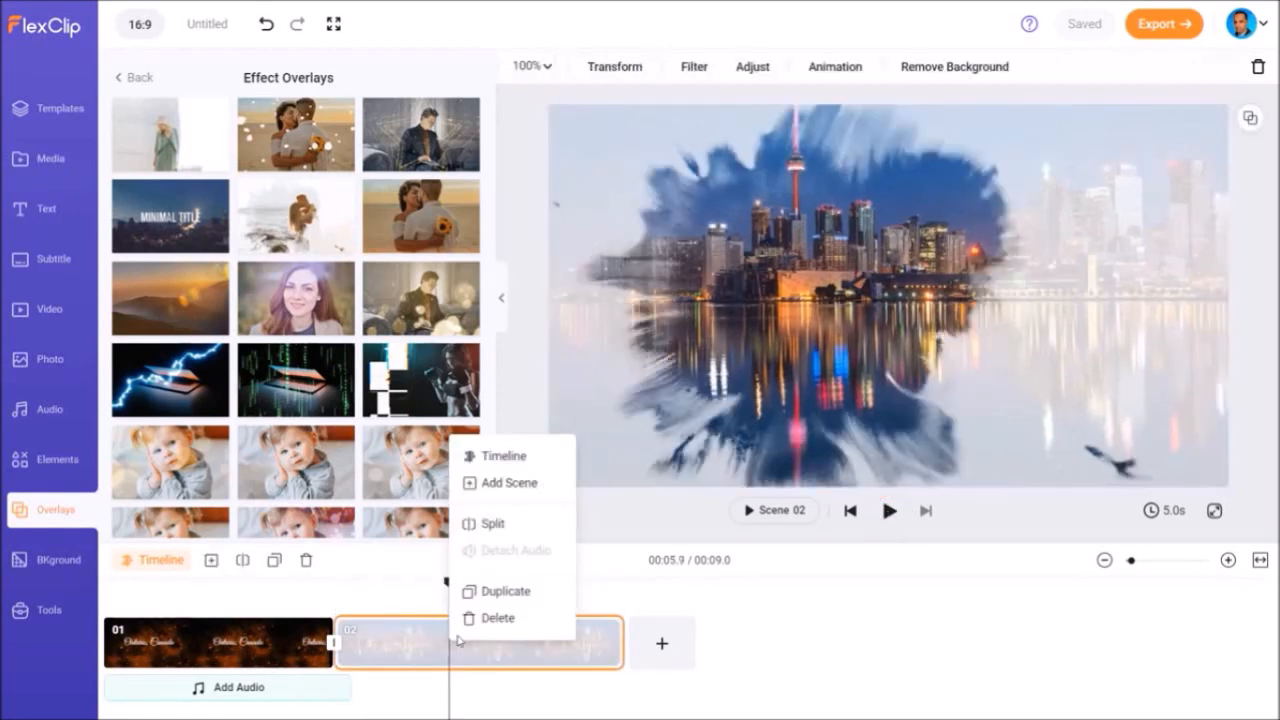
left_click(507, 591)
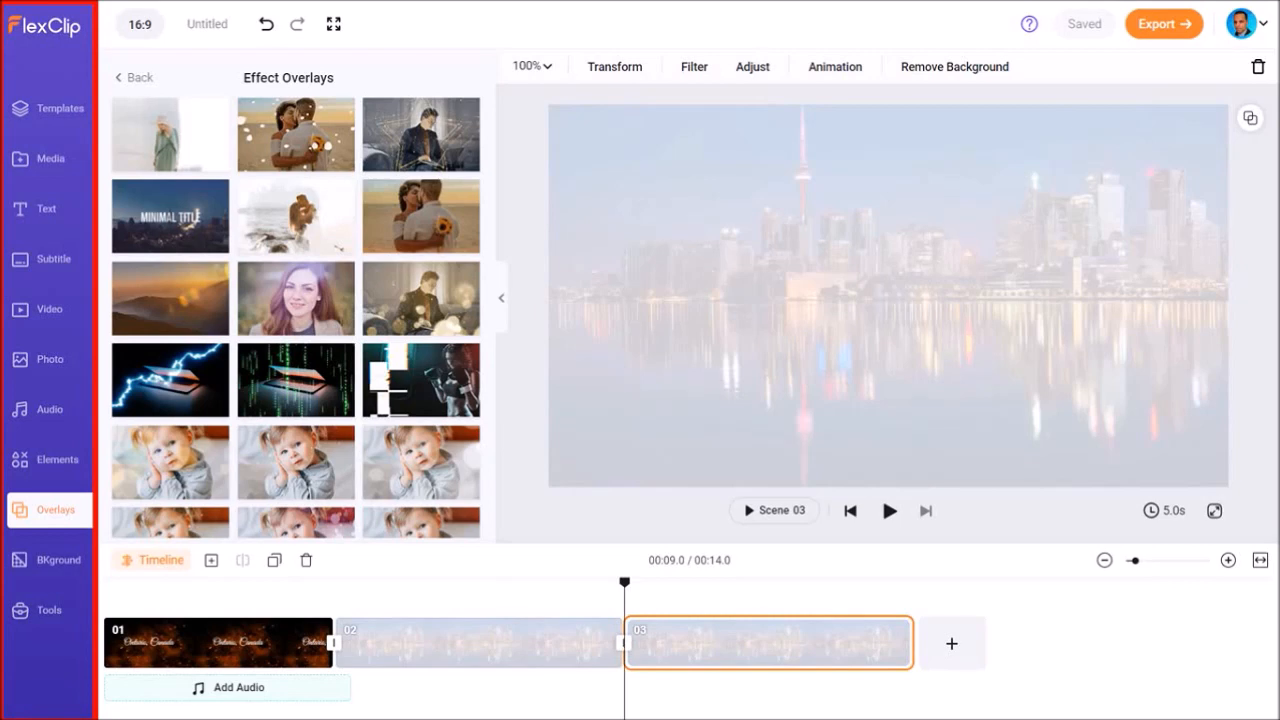
left_click(49, 359)
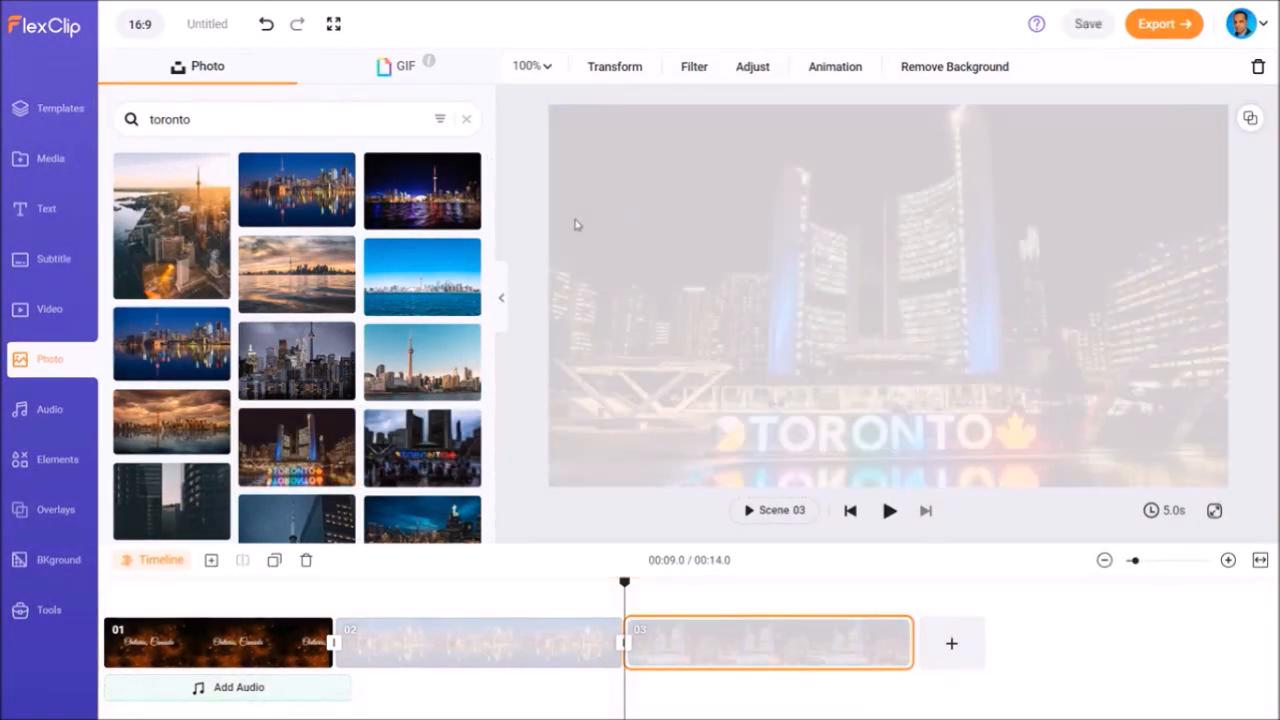
- Play and pause Scene 03 to check the Toronto sign photo
left_click(888, 511)
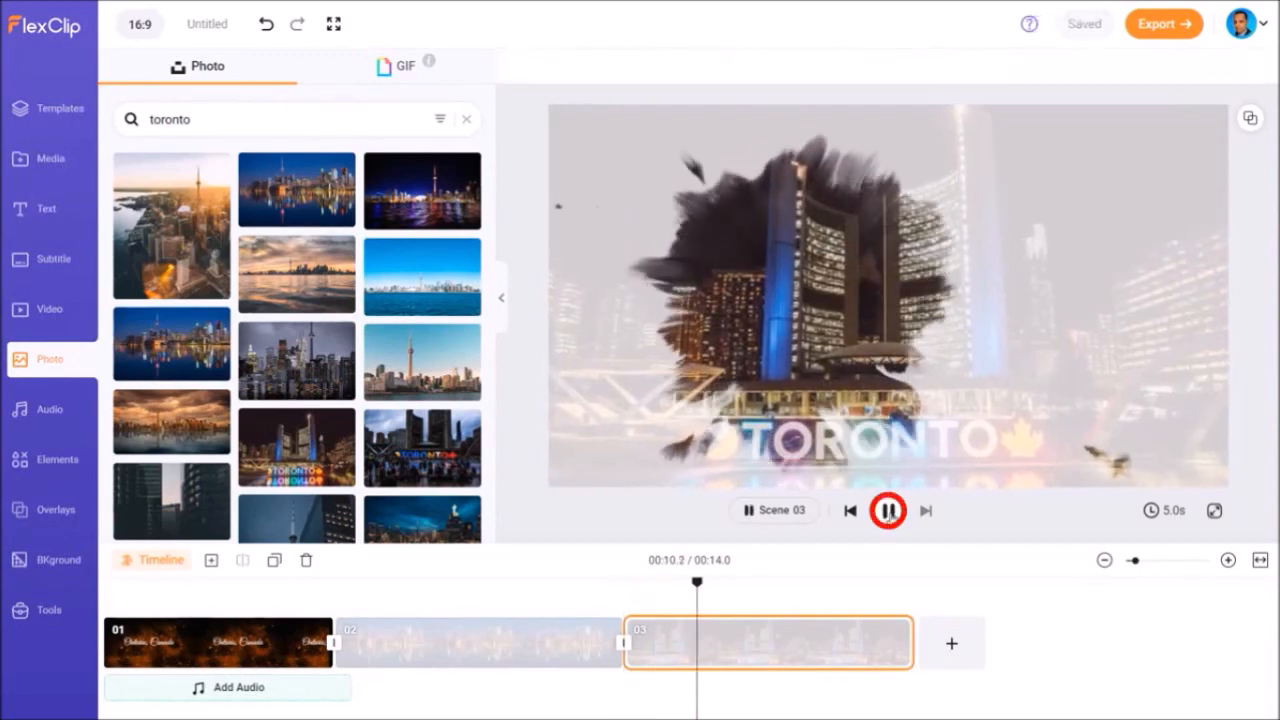
left_click(887, 511)
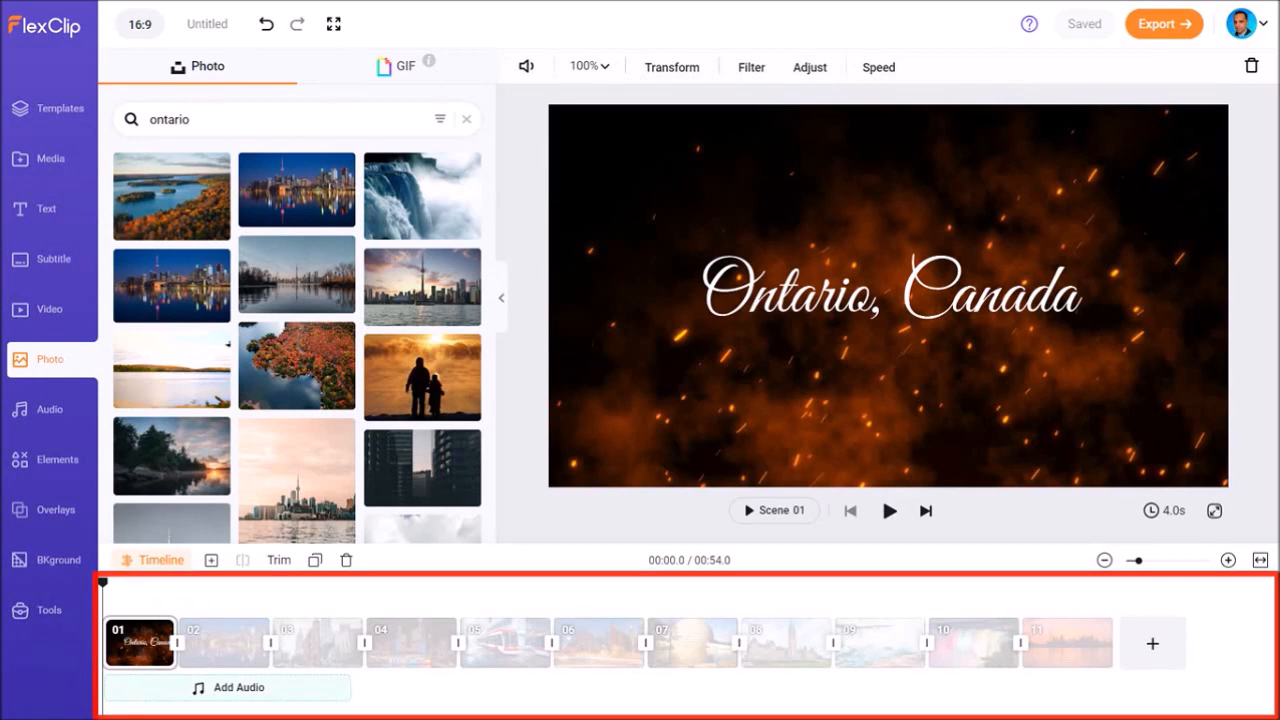
- Duplicate the fiery sparks title scene as Scene 12 at the end, without its text
right_click(139, 643)
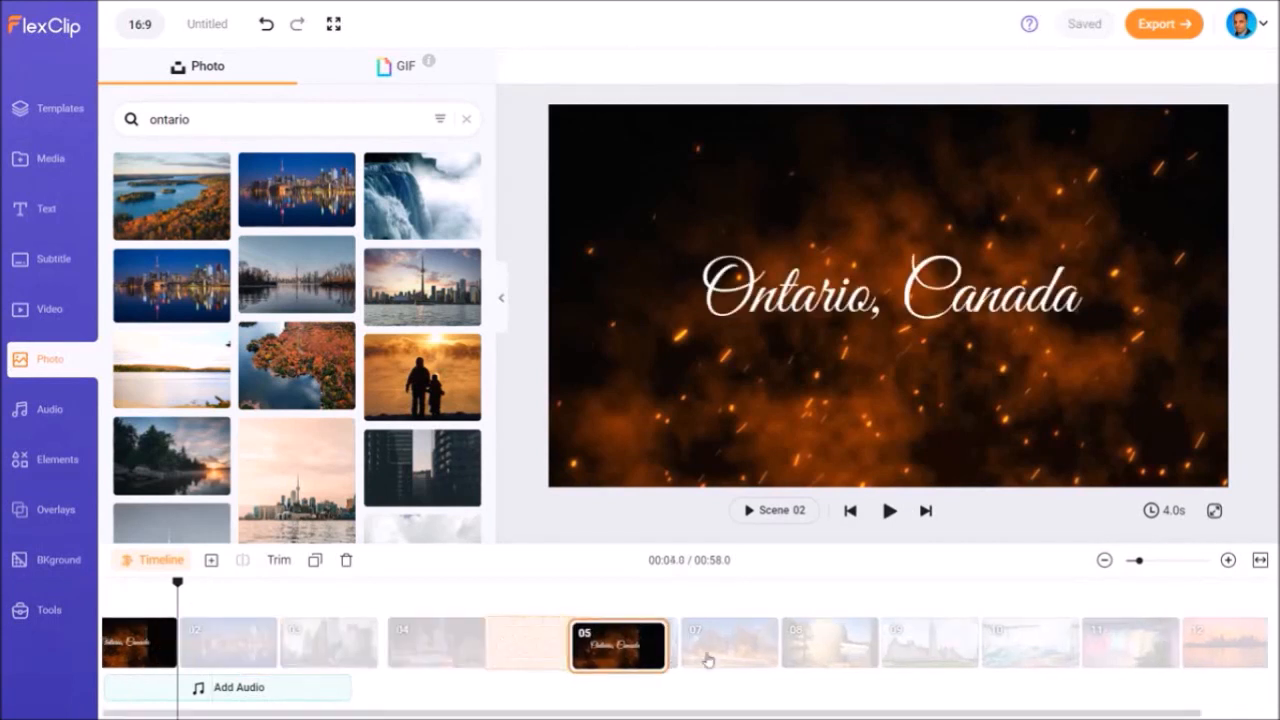
scroll("right", 3)
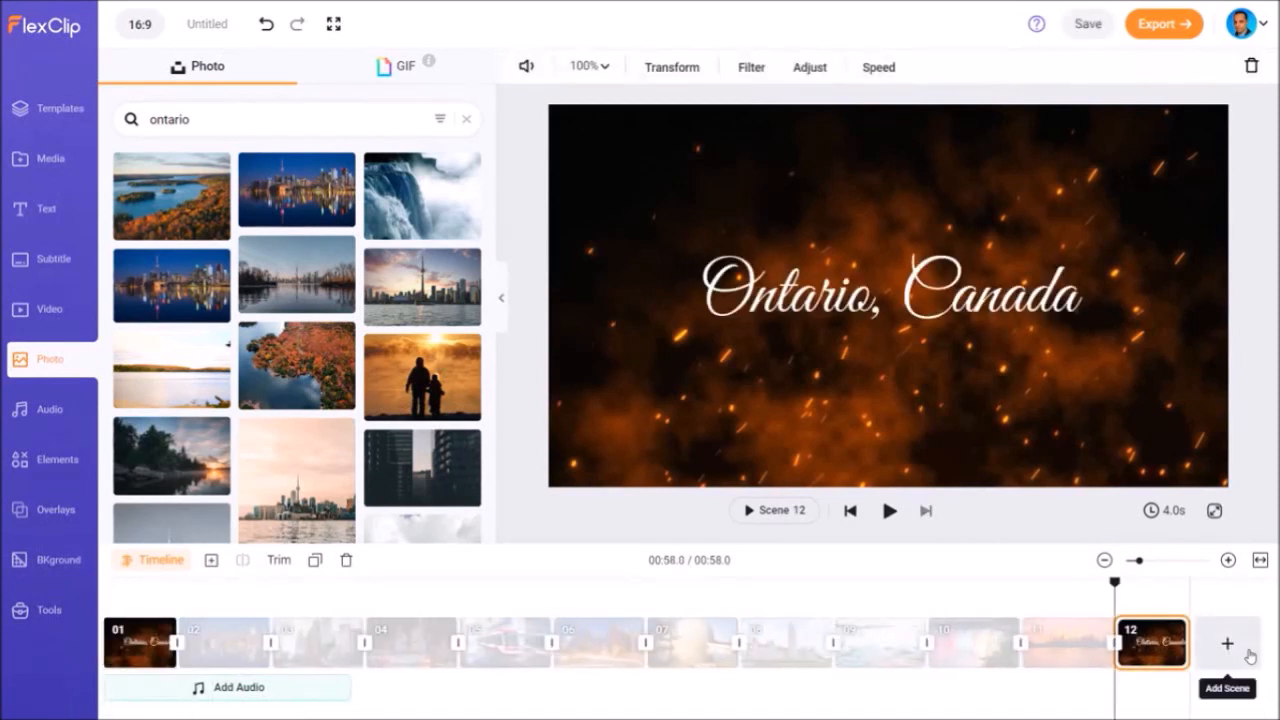
left_click(888, 293)
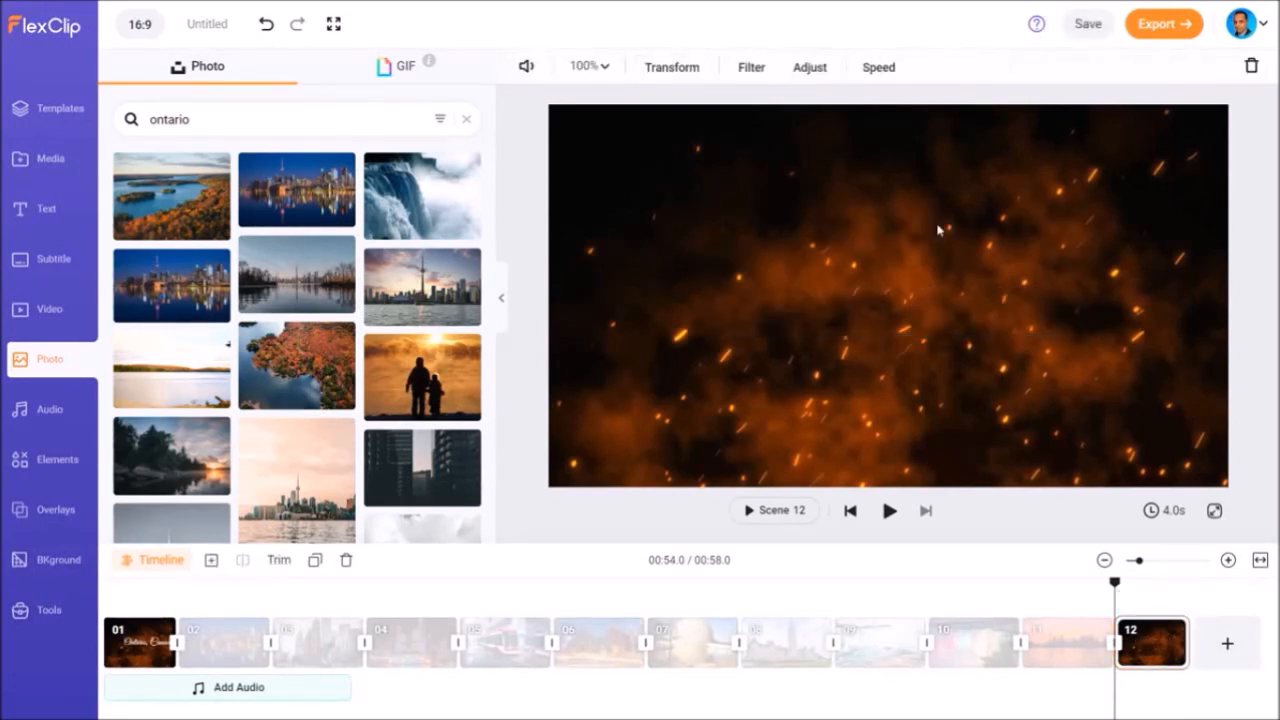
- Add the LOGO NAME template from Logo Overlays to the final scene
left_click(1087, 23)
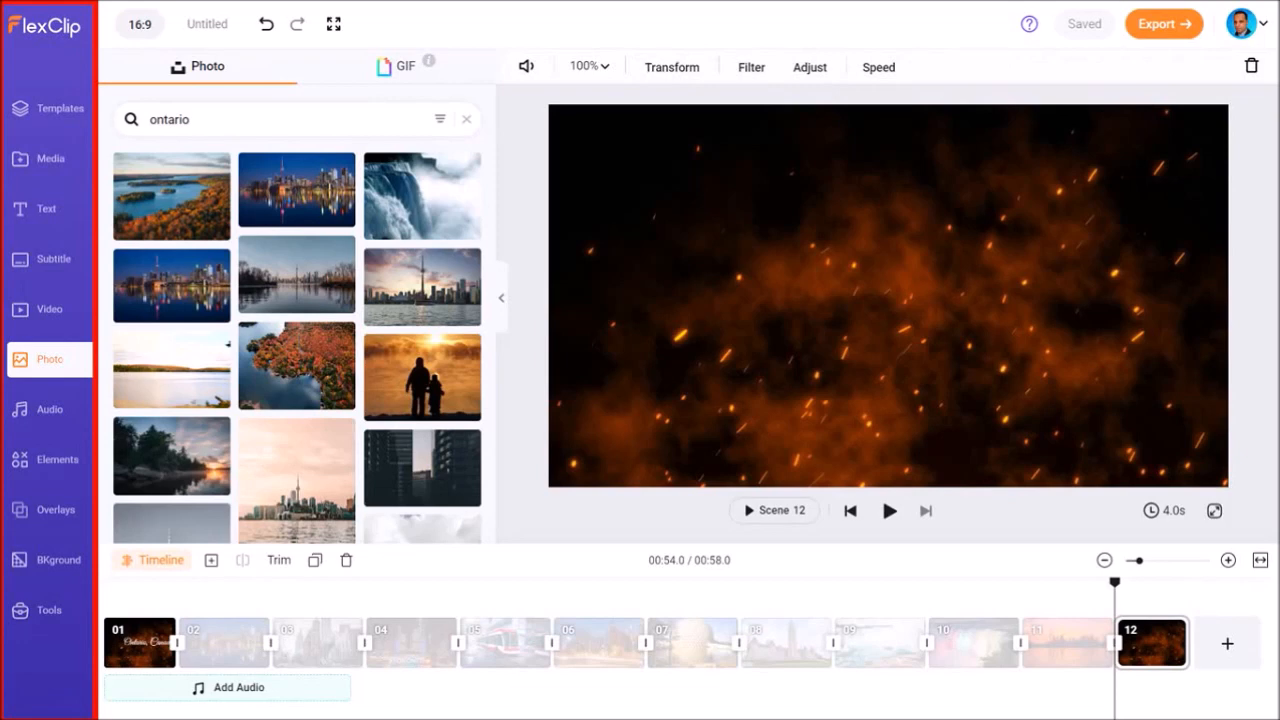
left_click(56, 509)
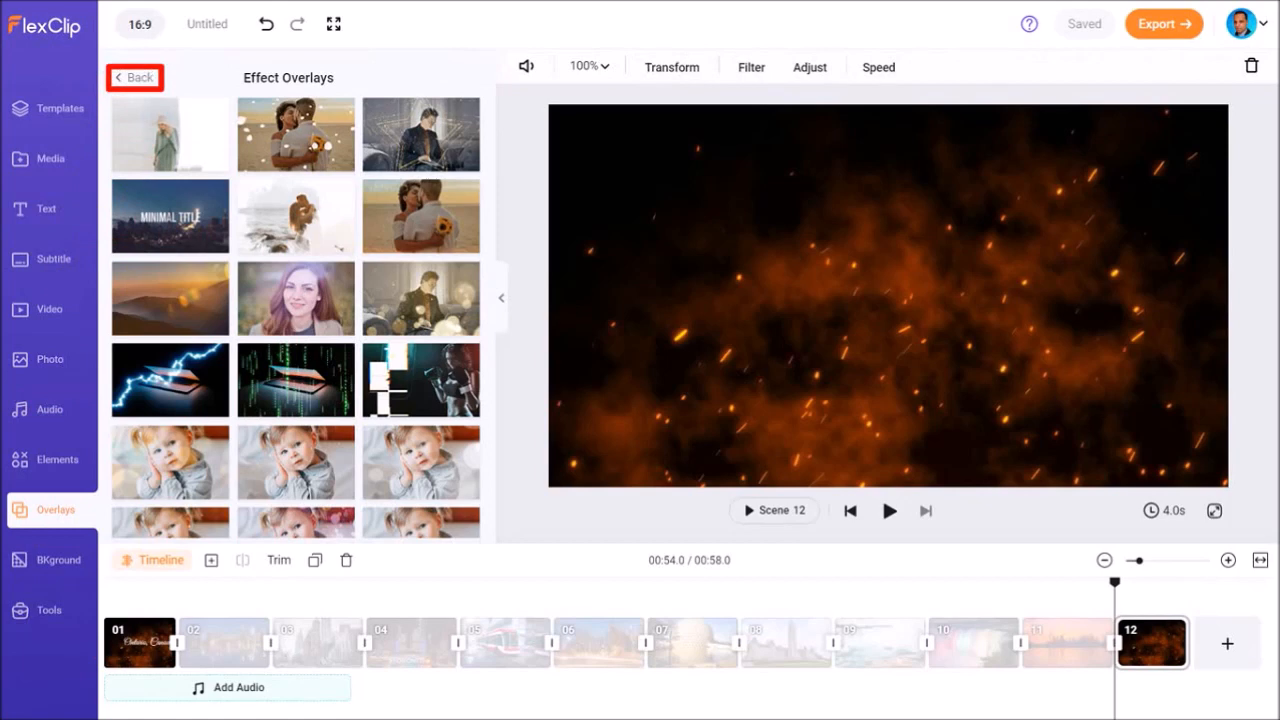
left_click(134, 77)
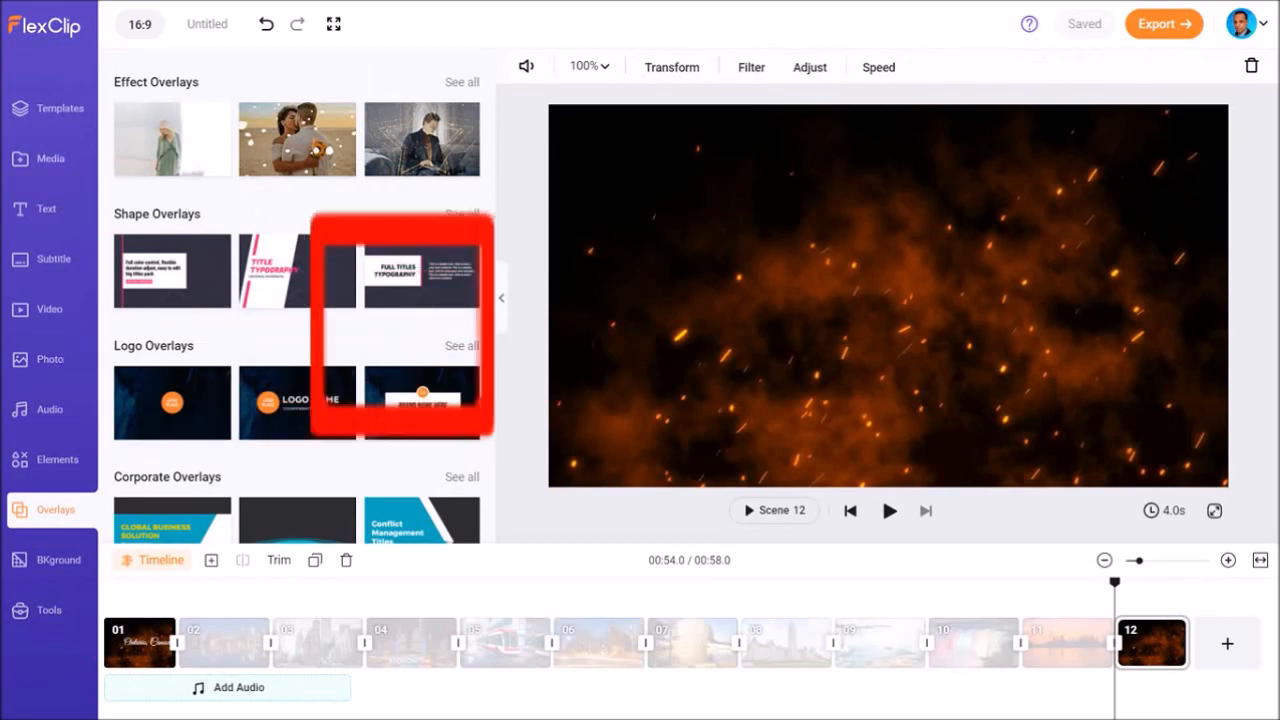
left_click(461, 345)
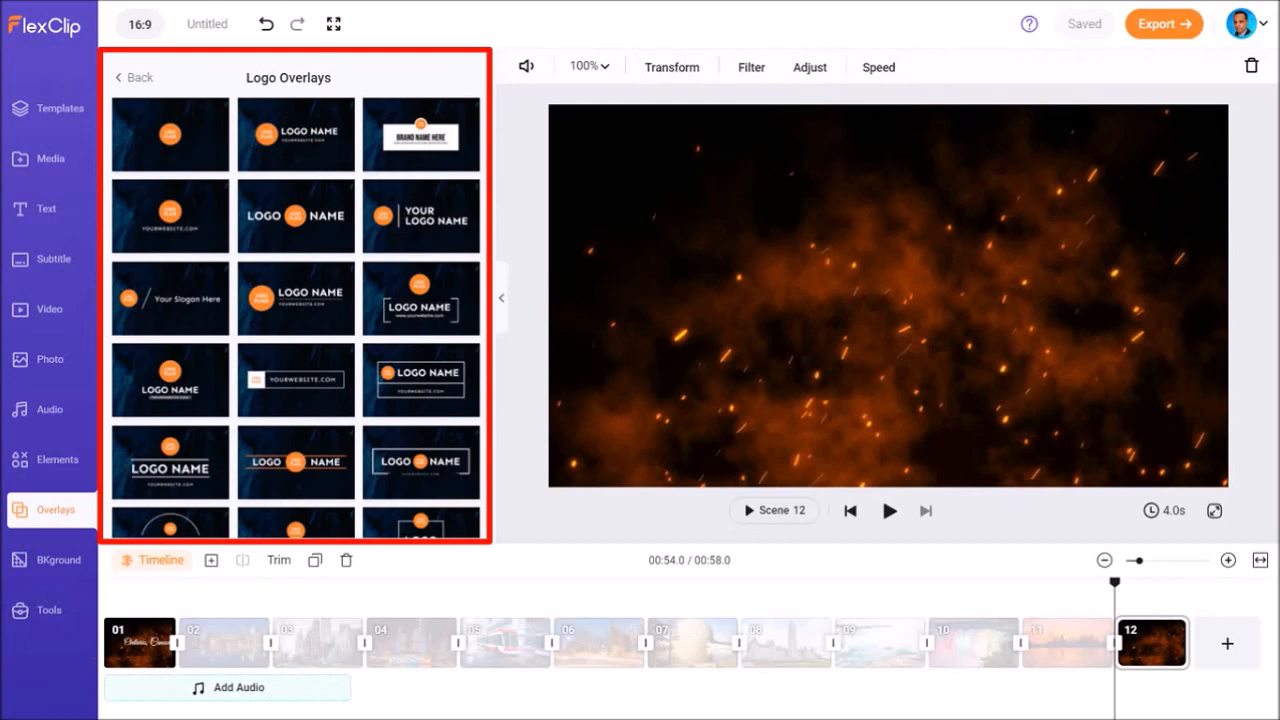
left_click(295, 216)
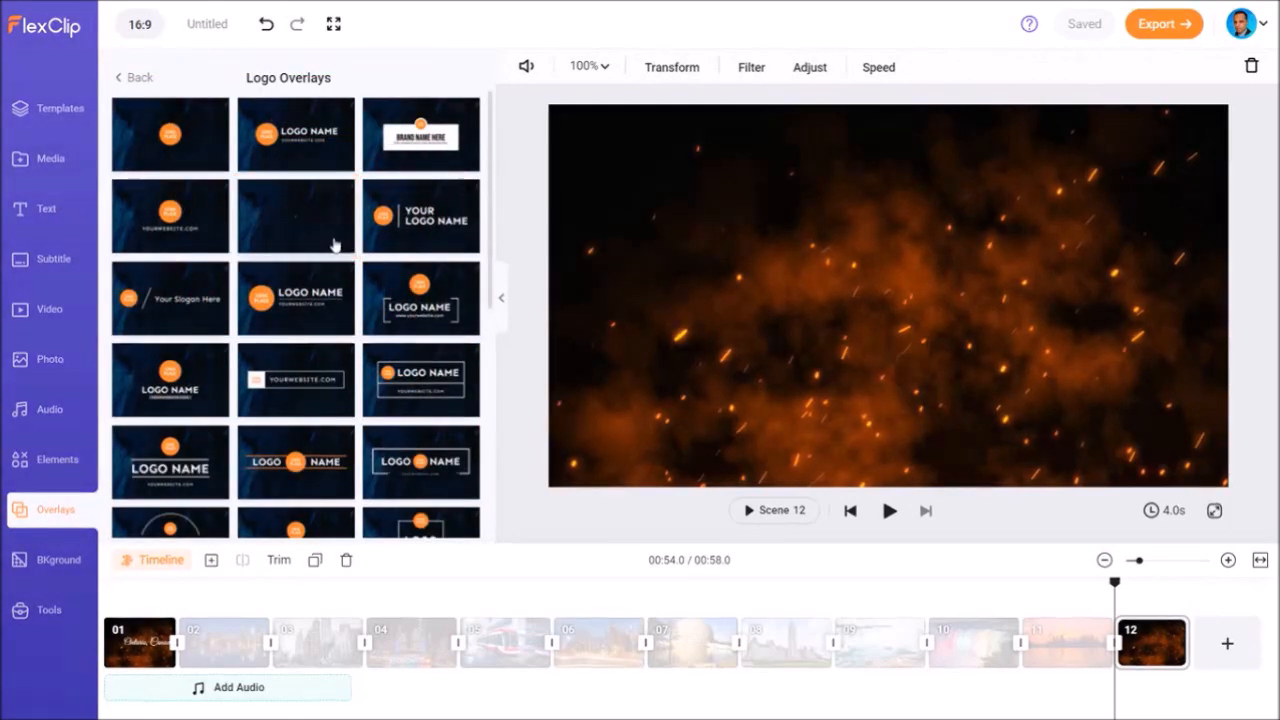
left_click(295, 215)
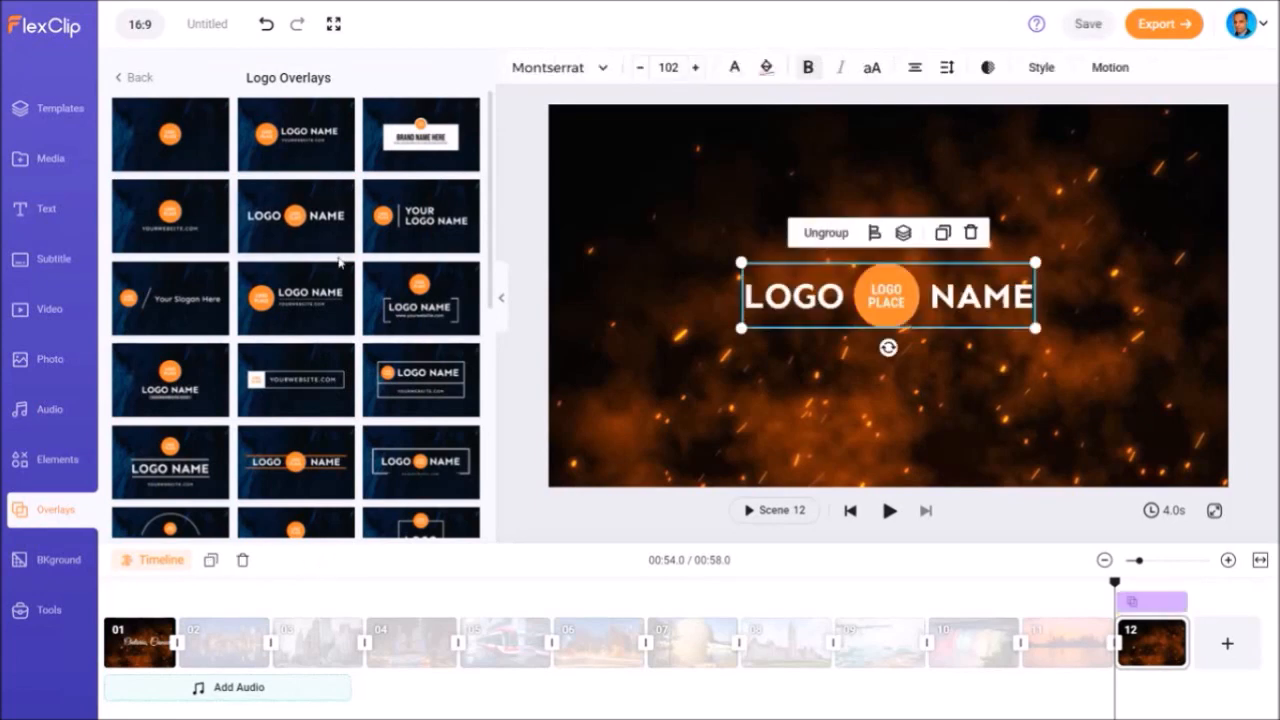
- Swap the round logo placeholder for the uploaded HowToTutorials Logo_transparent_v2 file
left_click(558, 67)
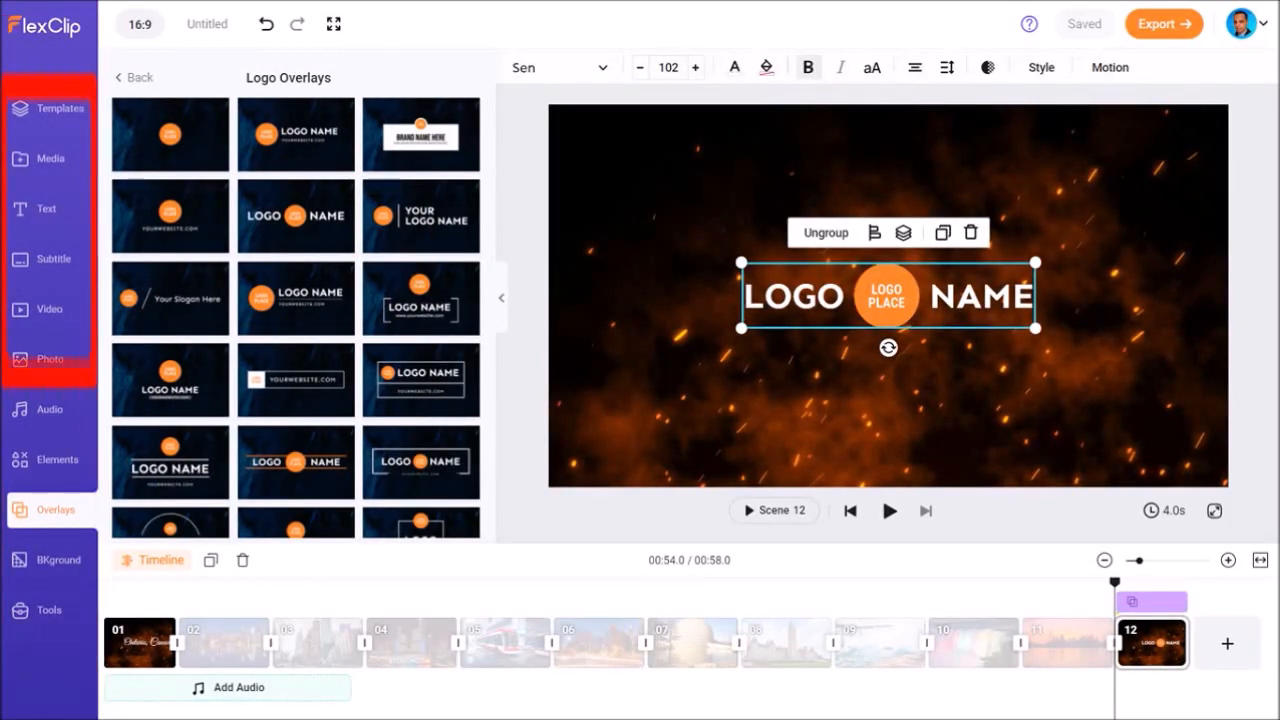
left_click(49, 158)
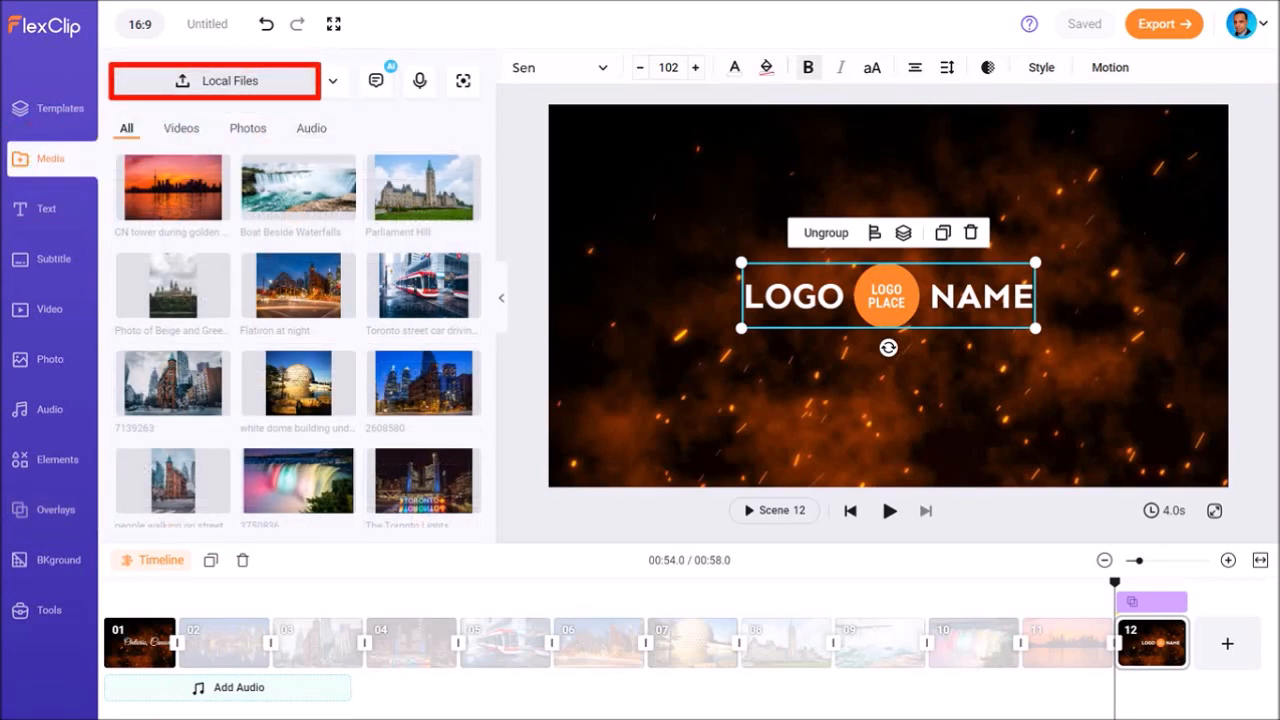
left_click(214, 80)
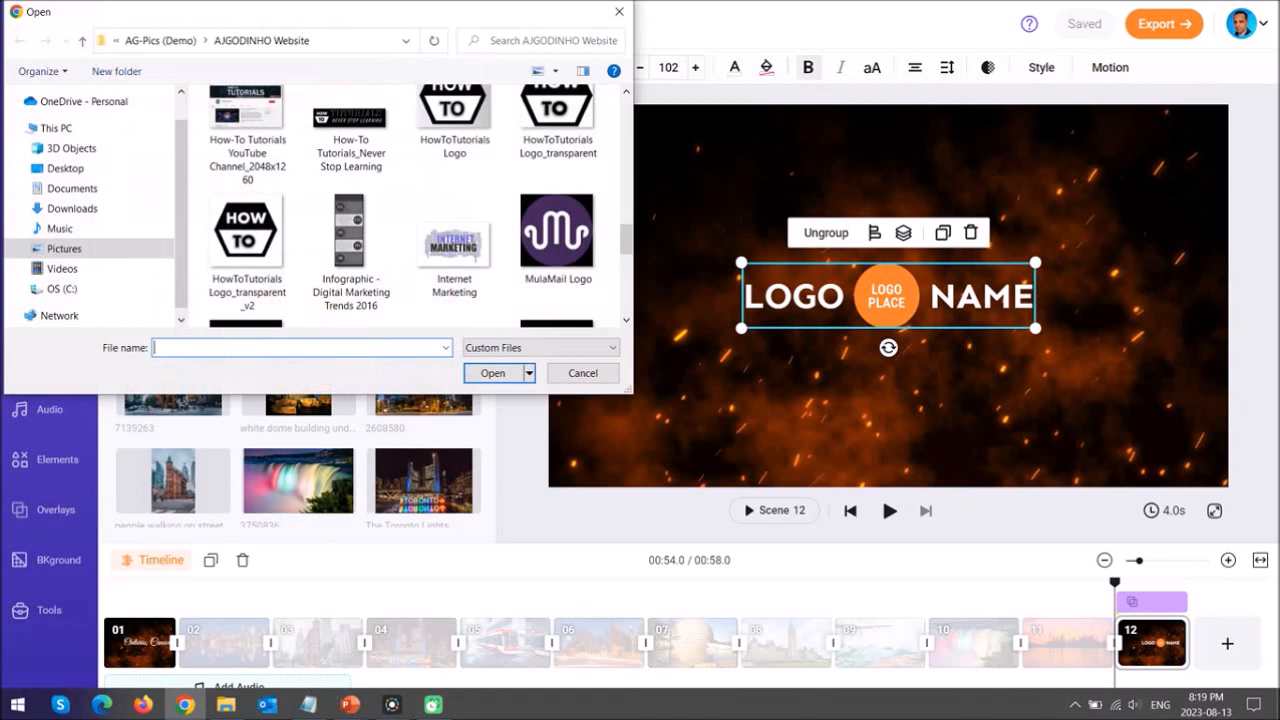
left_click(246, 230)
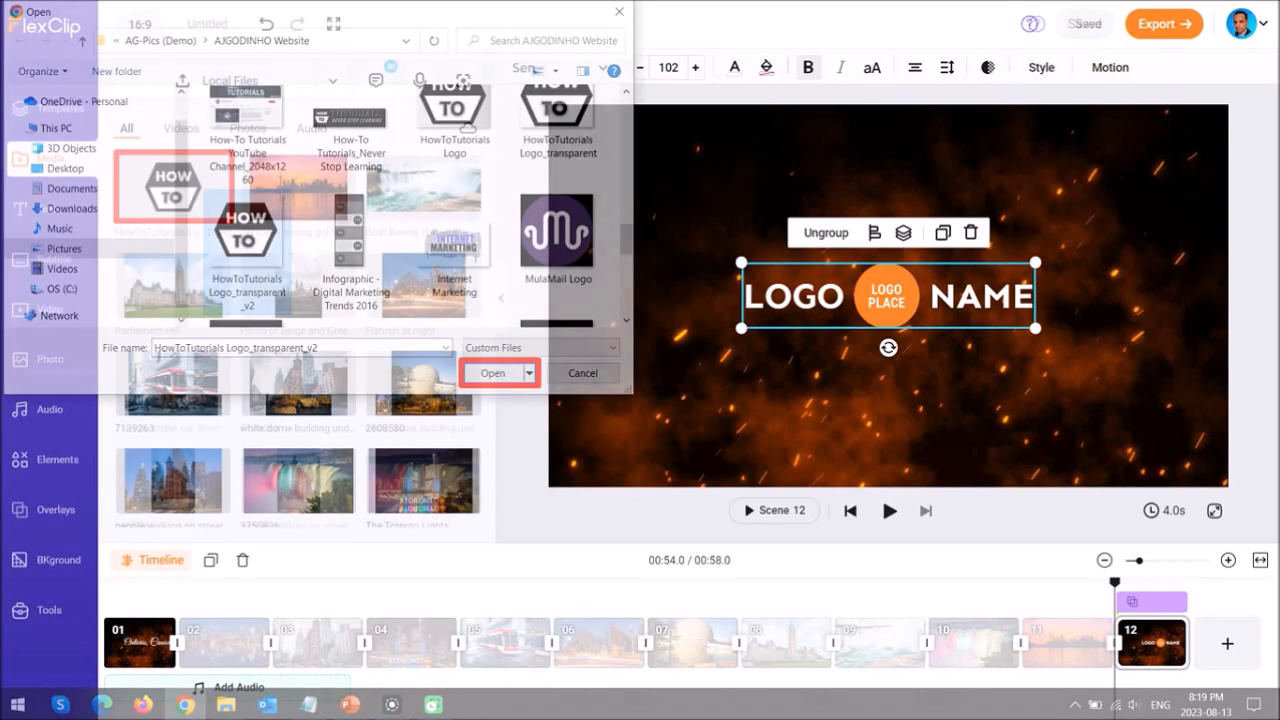
left_click(492, 372)
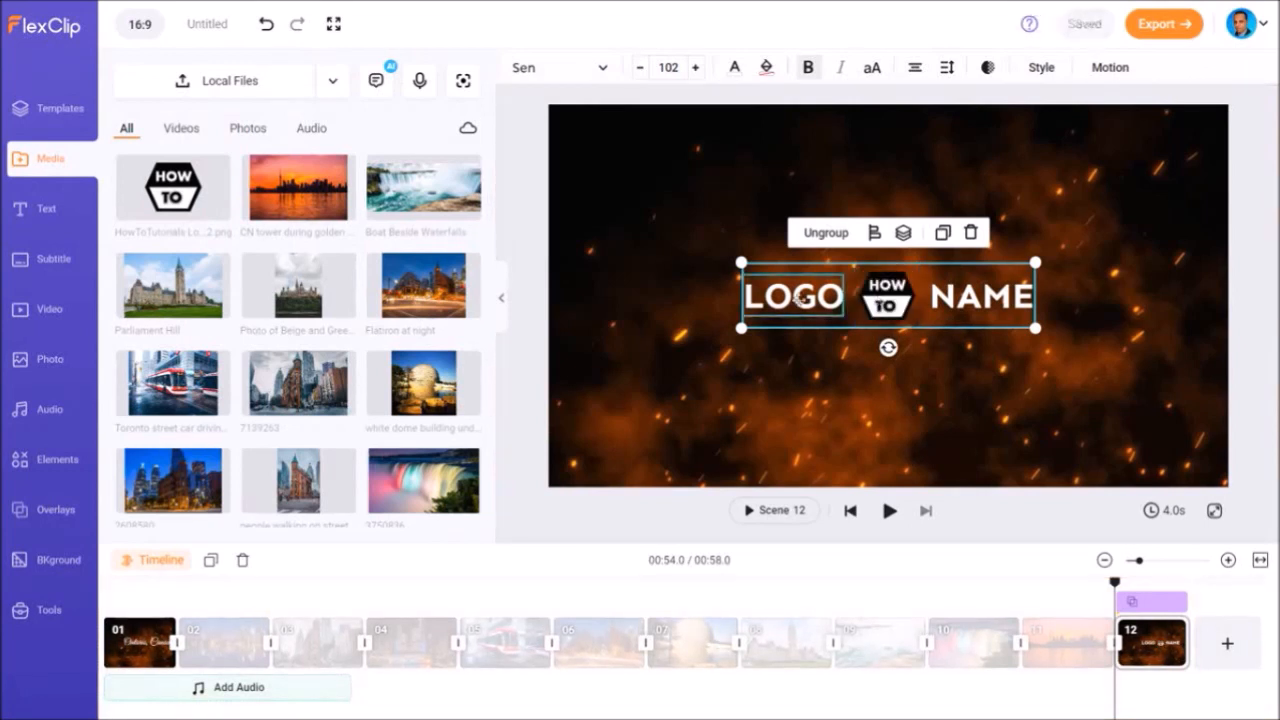
- Retype the first title text as HOW-TO and set it in Bebas Neue
double_click(793, 295)
type("HOW-TO")
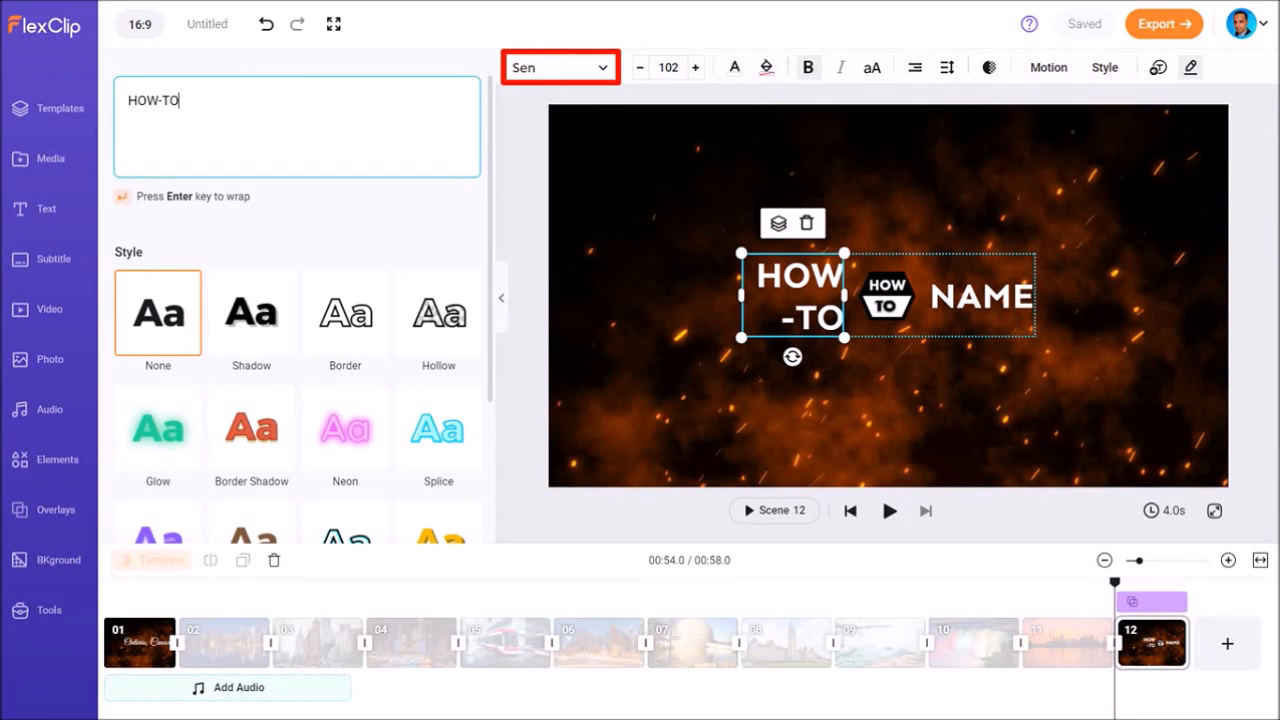
left_click(558, 67)
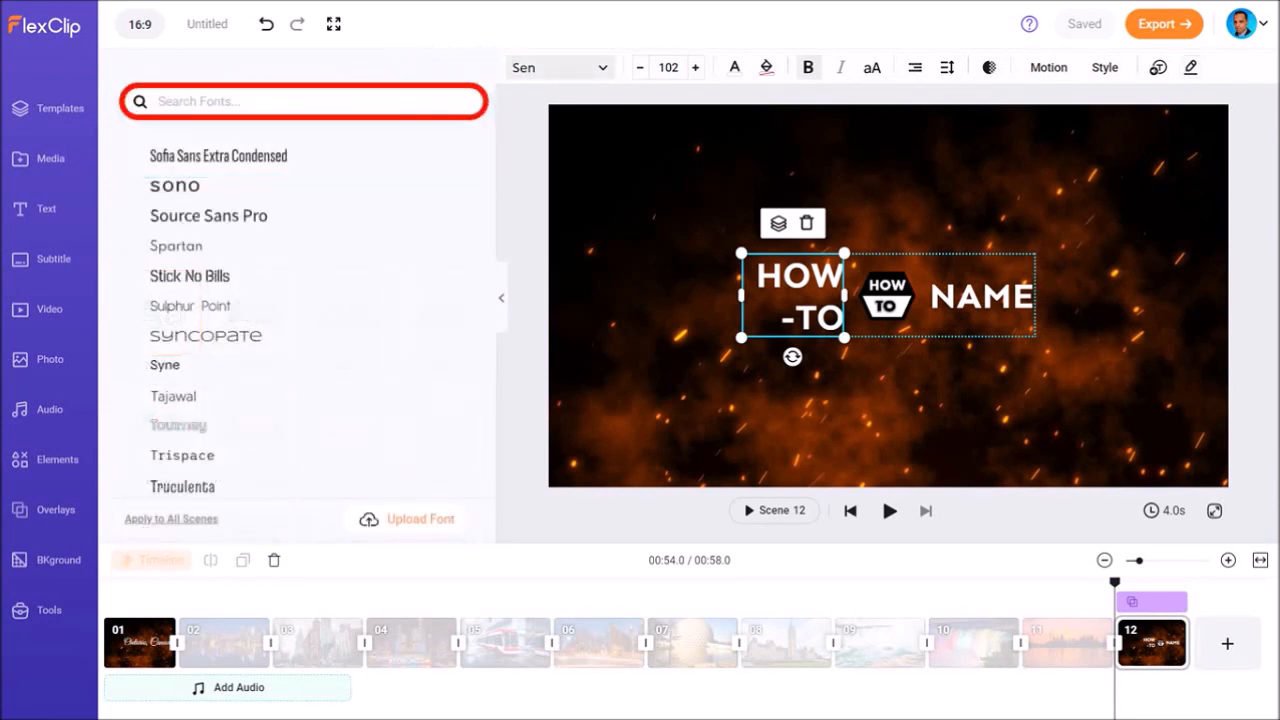
left_click(303, 101)
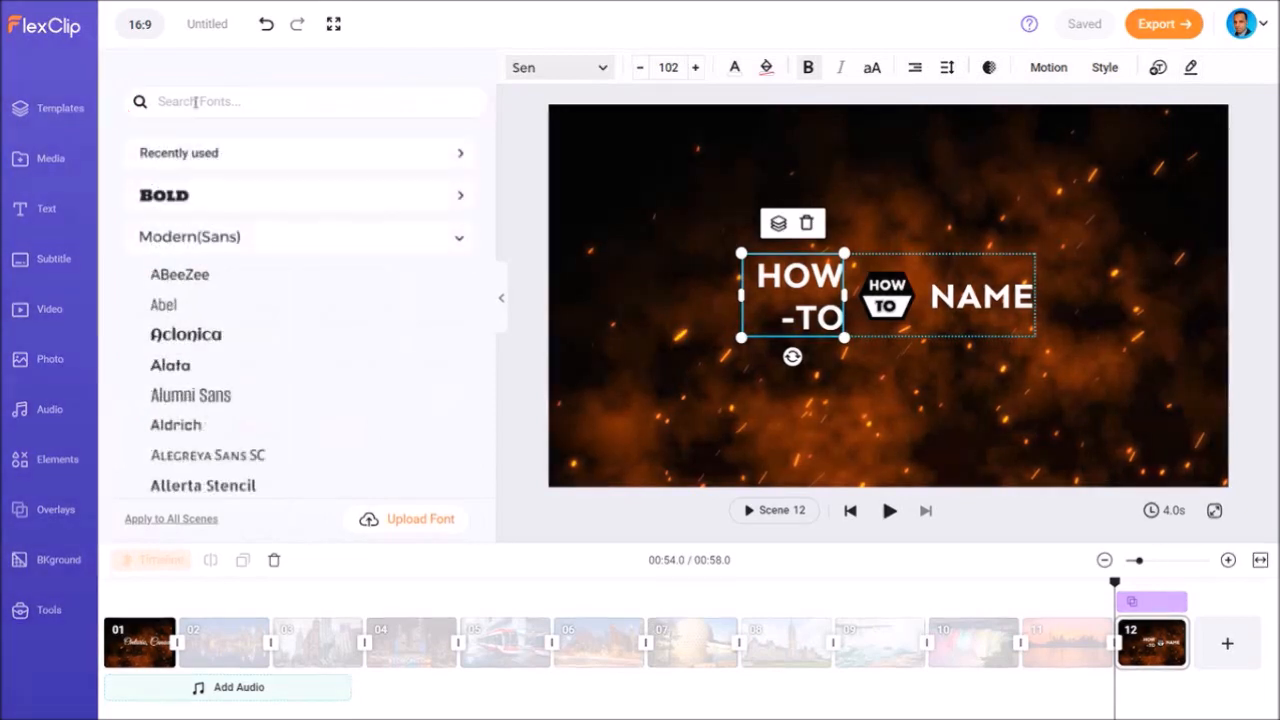
type("be")
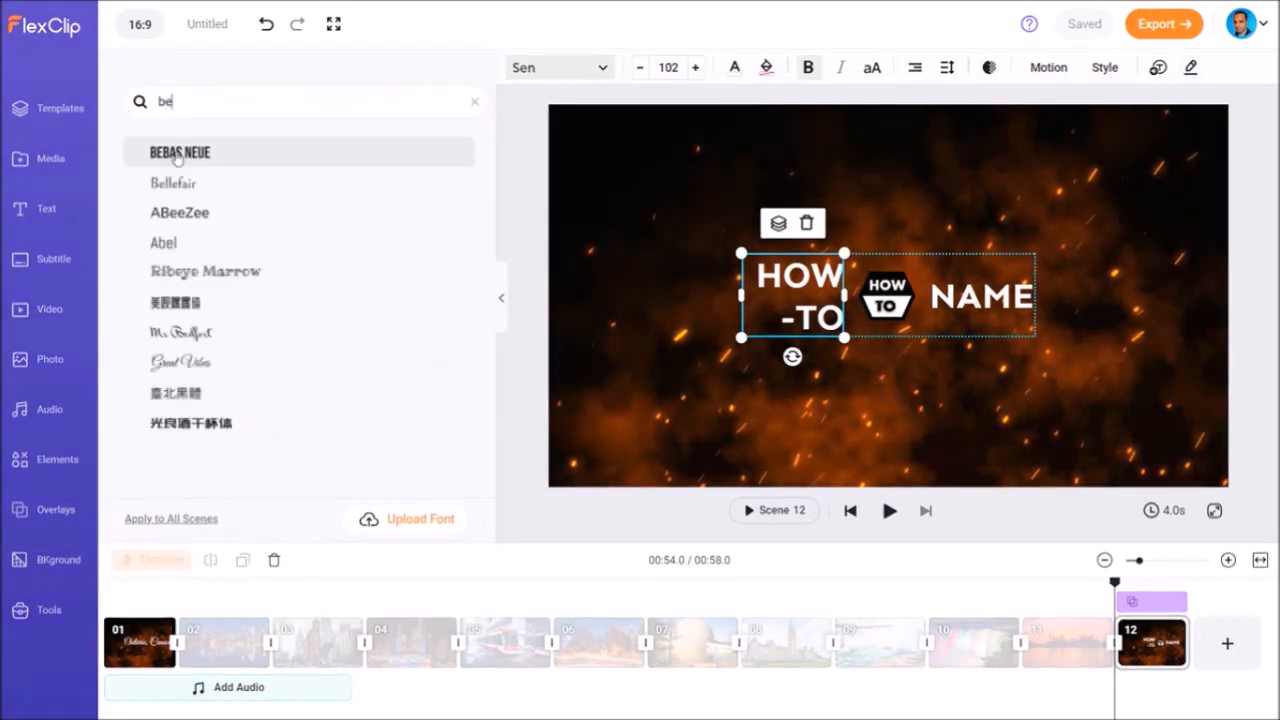
left_click(179, 152)
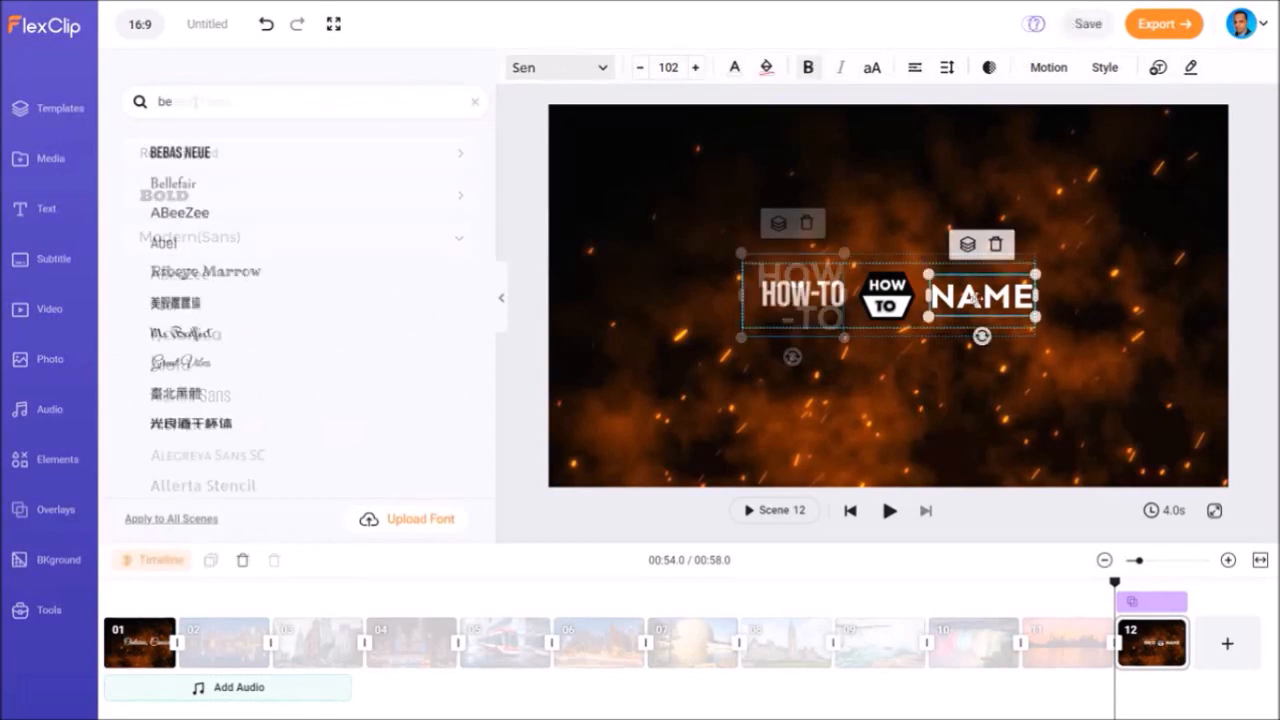
- Change the second text to TUTORIALS in Bebas Neue, then enlarge the title group
type("TUTORIALS")
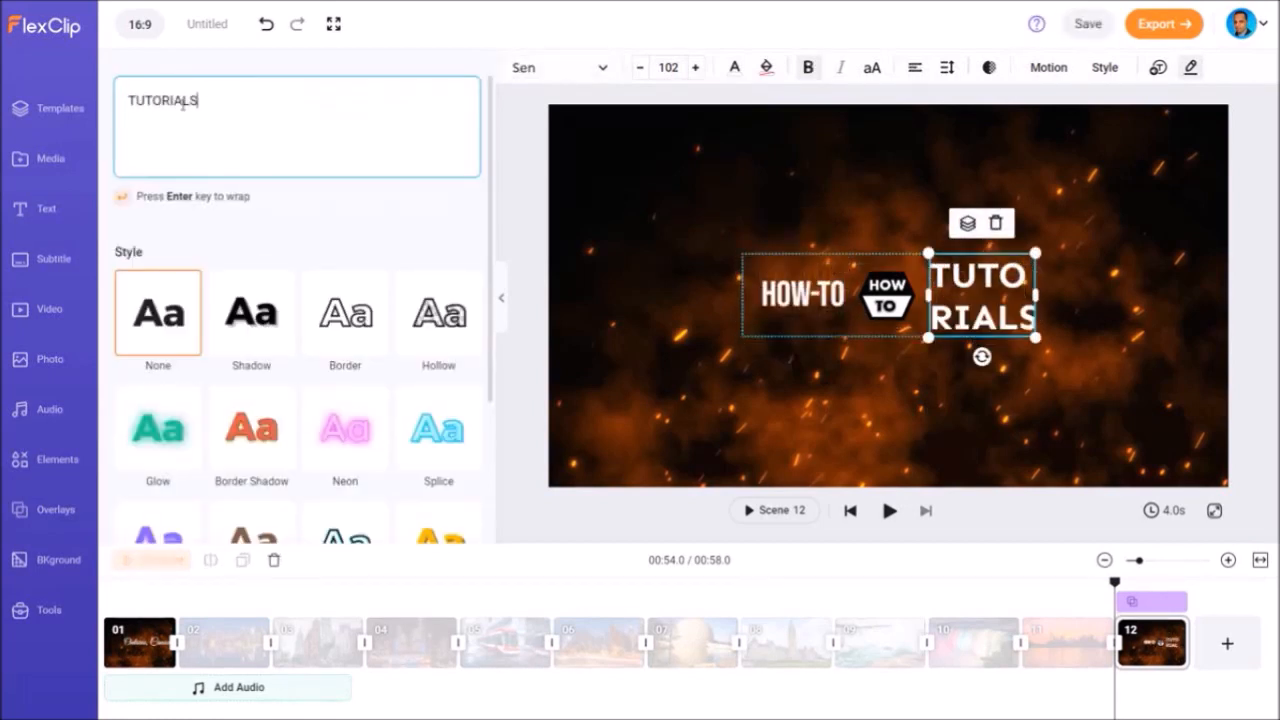
left_click(558, 67)
type("be")
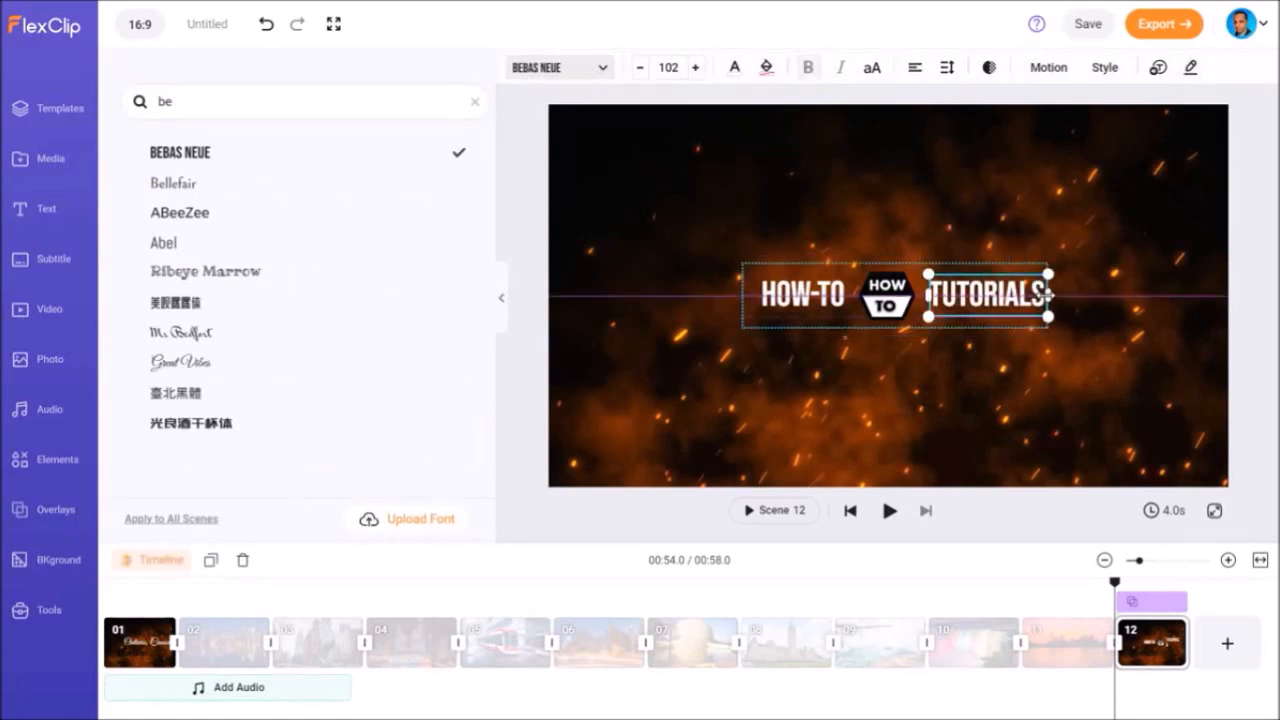
left_click(46, 158)
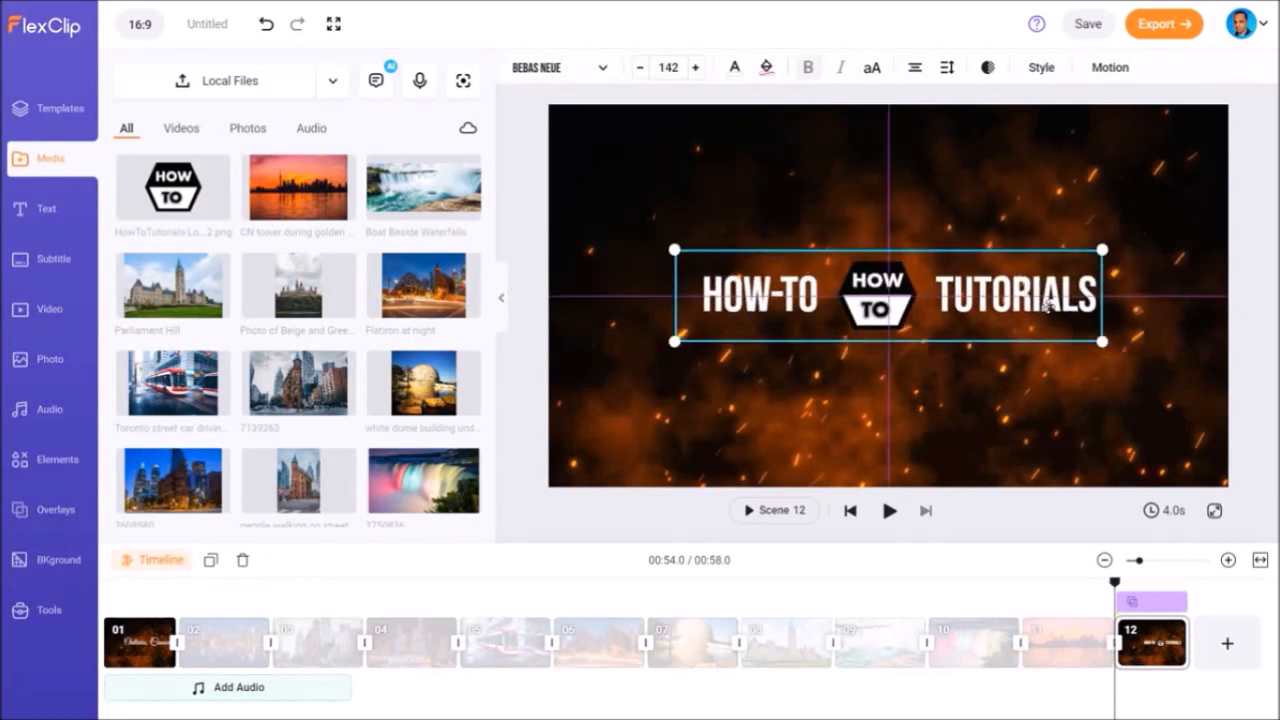
left_click(885, 295)
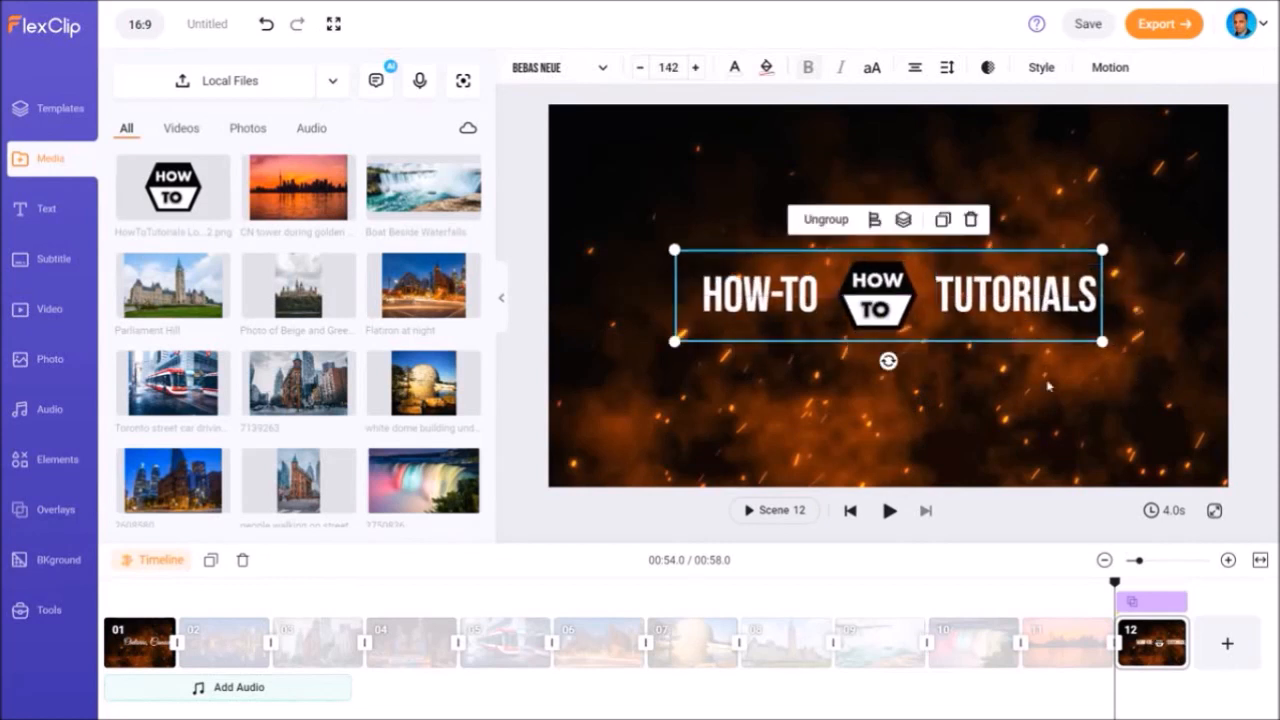
left_click(888, 511)
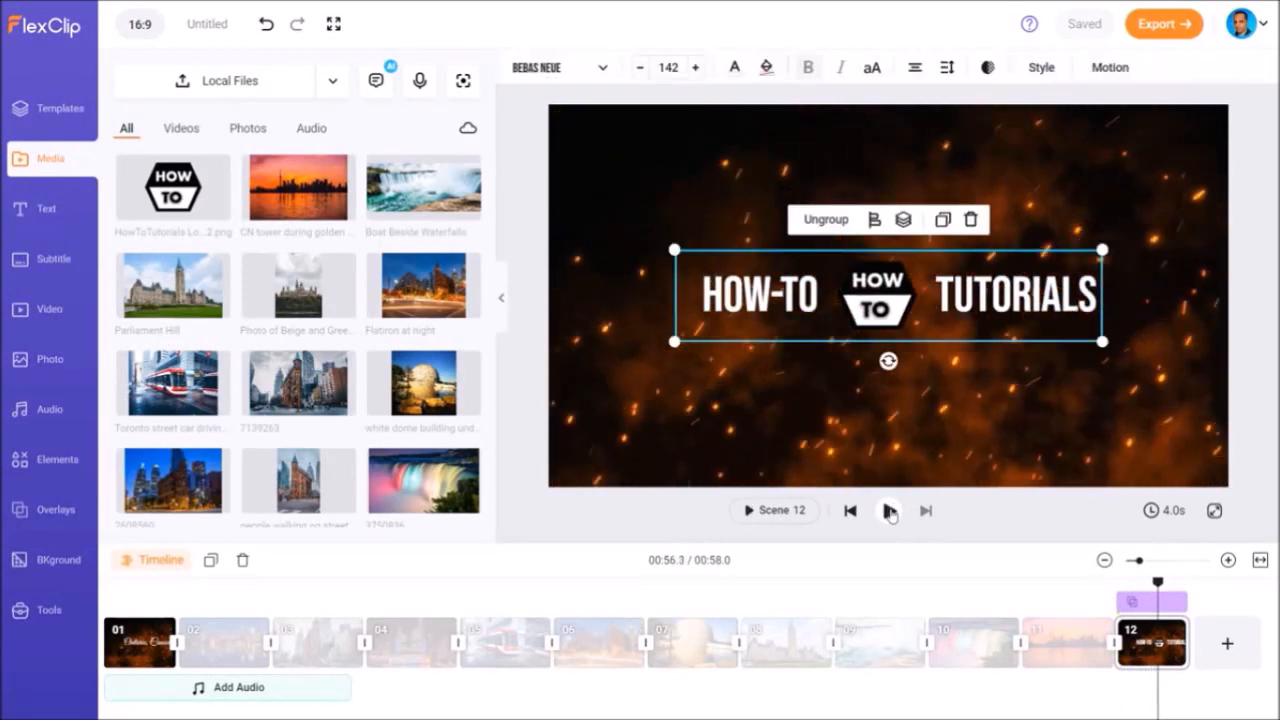
left_click(888, 511)
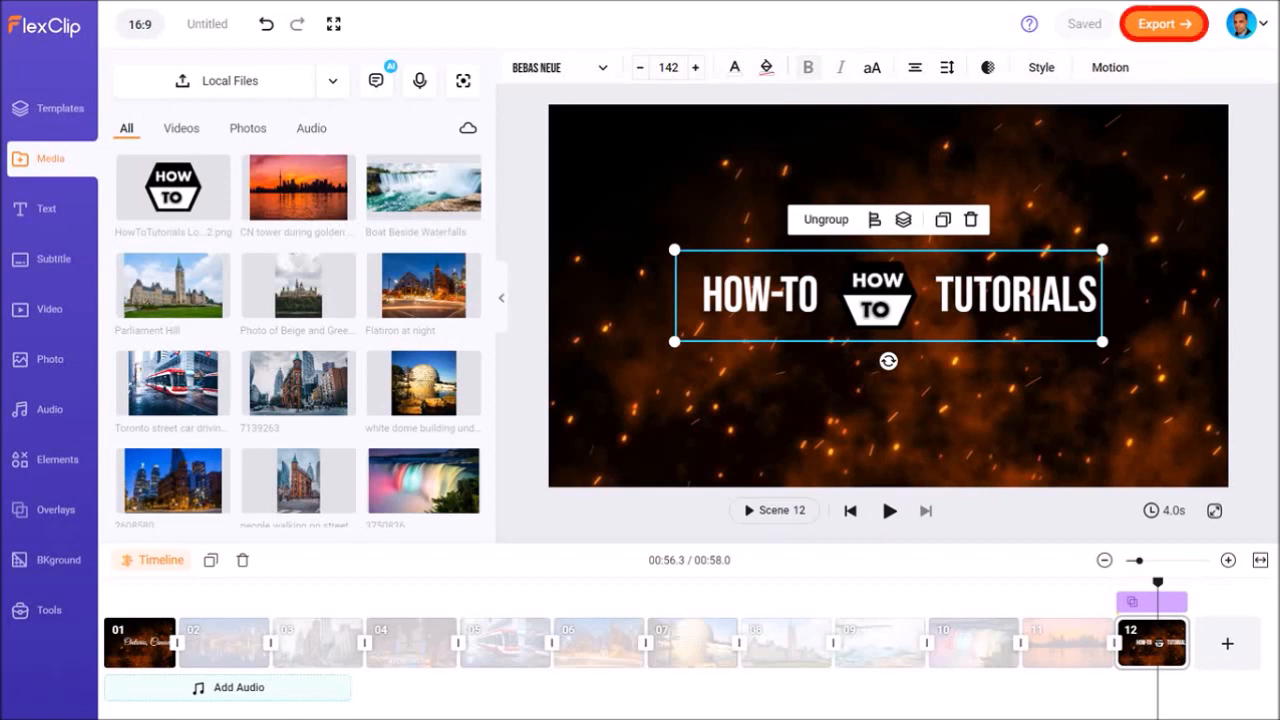
- Export the 58-second slideshow as a 720p video
left_click(1163, 23)
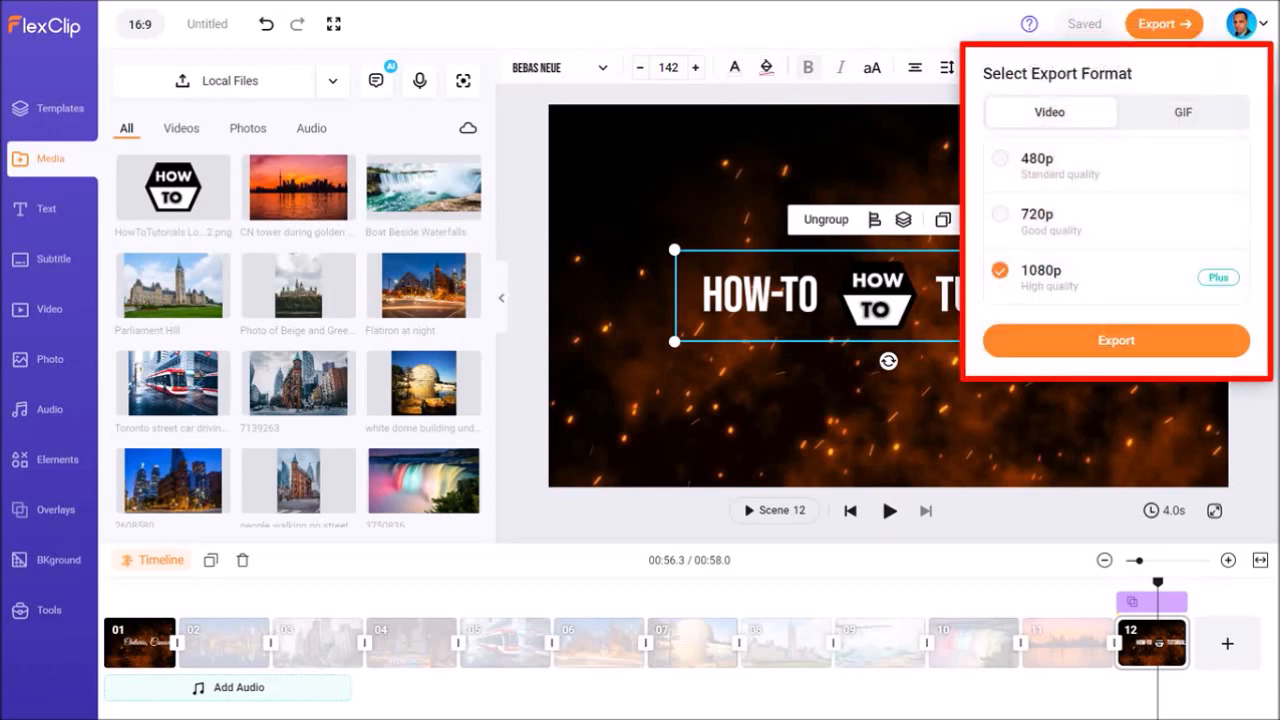
left_click(1000, 214)
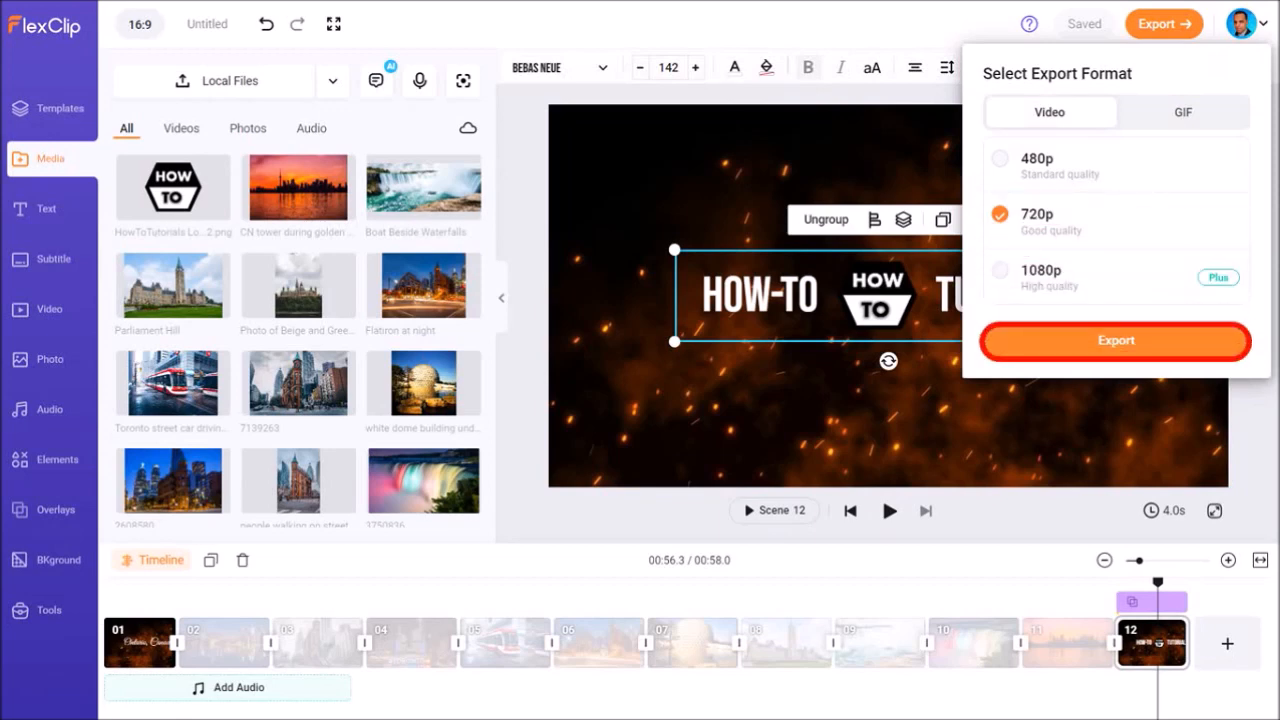
left_click(1115, 340)
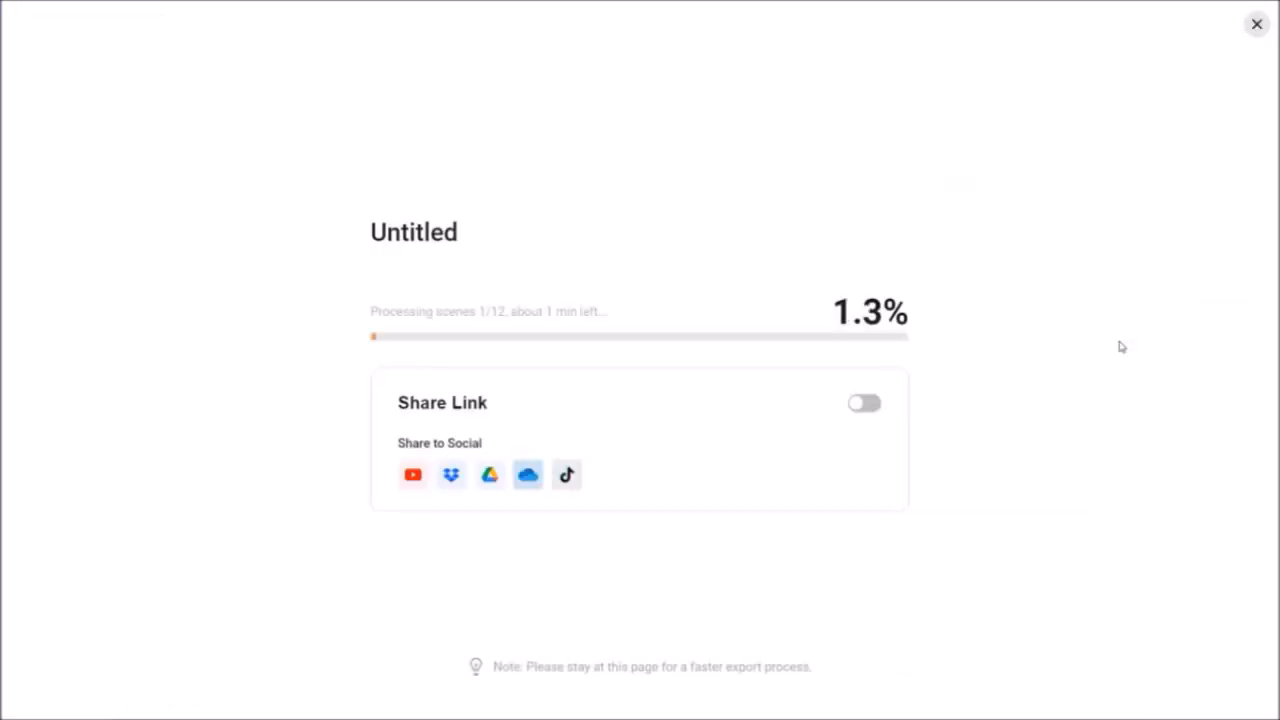